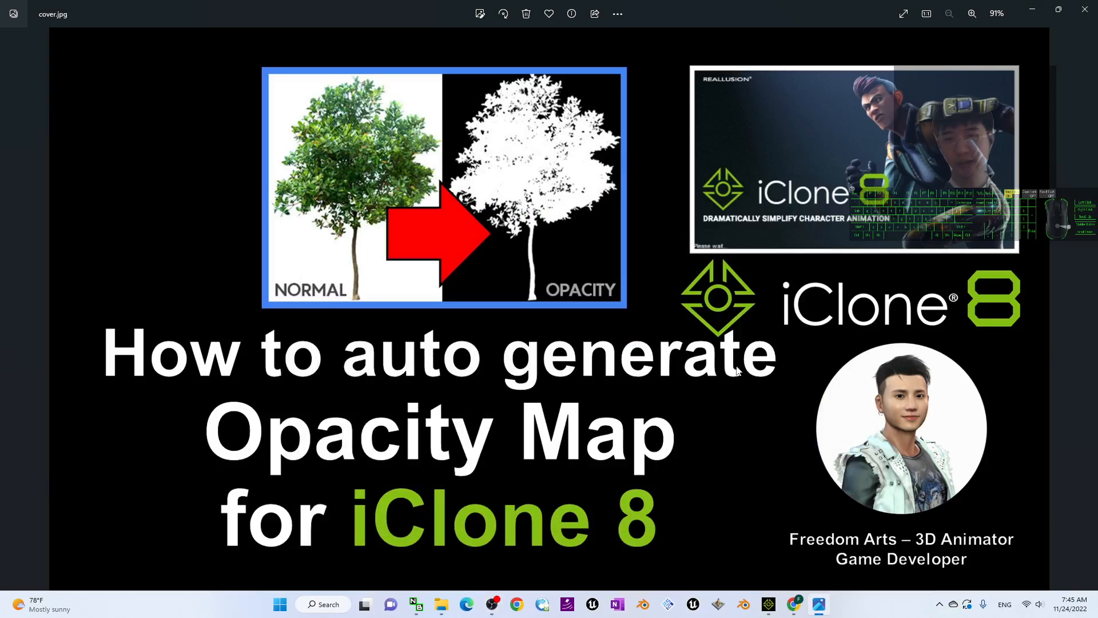
mouse_move(699, 449)
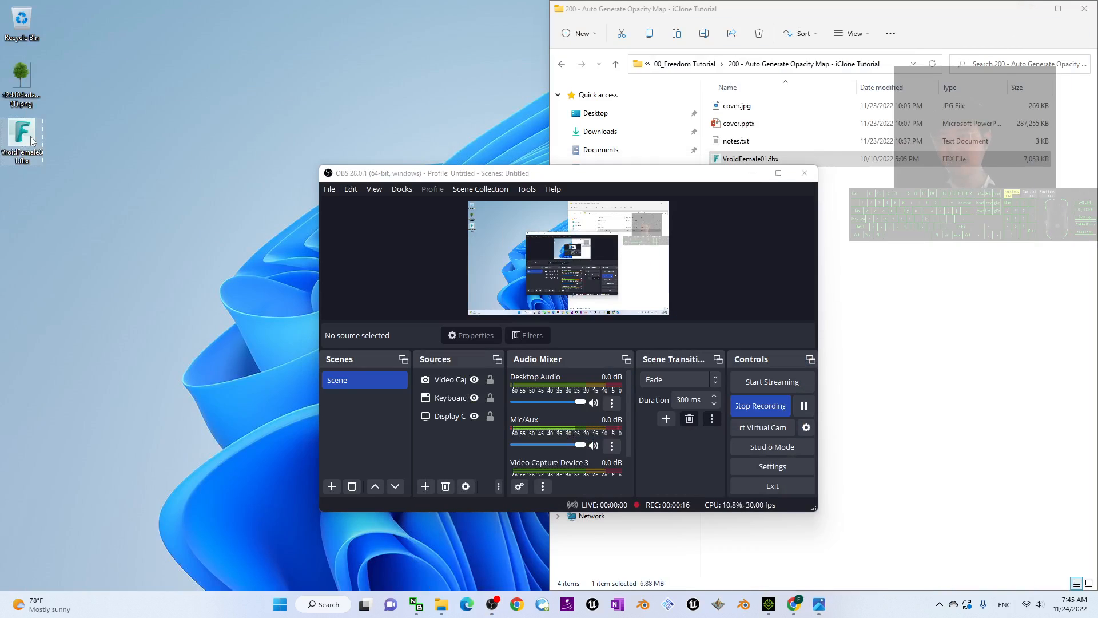
- Load VroidFemale01.fbx into iClone and frame the character's face
double_click(23, 134)
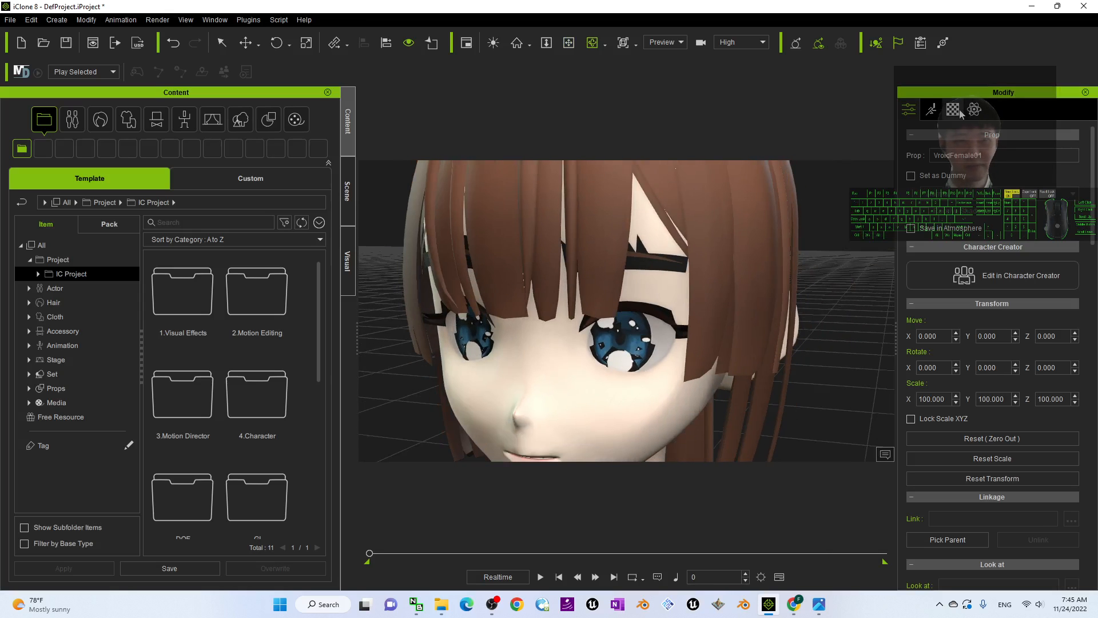
- Select FaceBrow in the Material tab and show its base color texture settings
click(952, 109)
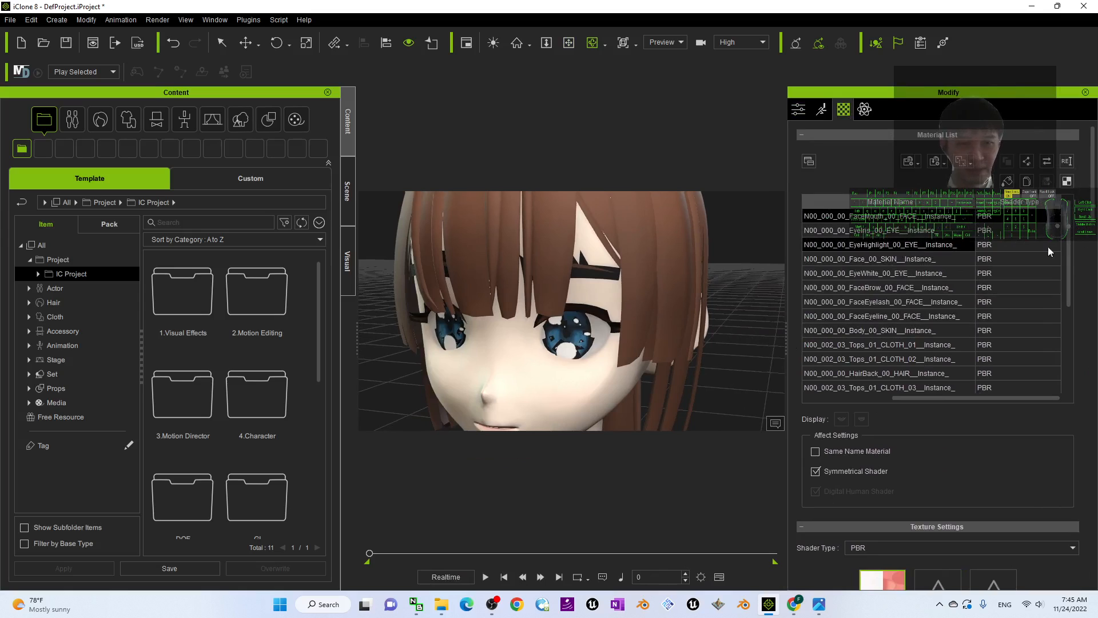
click(882, 287)
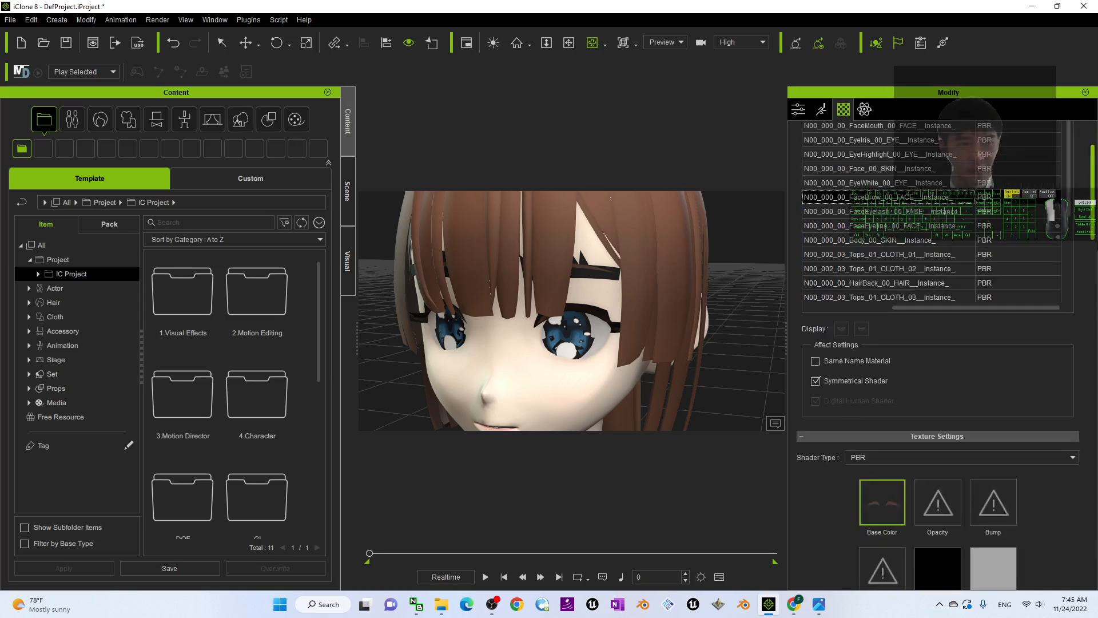
scroll(down, 3)
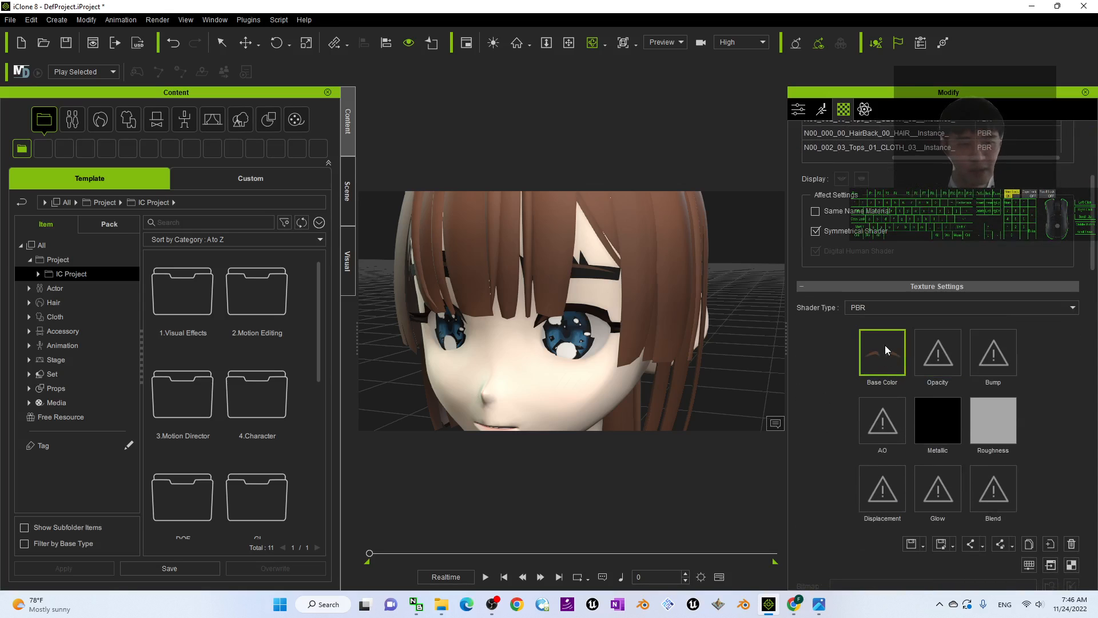
mouse_move(882, 352)
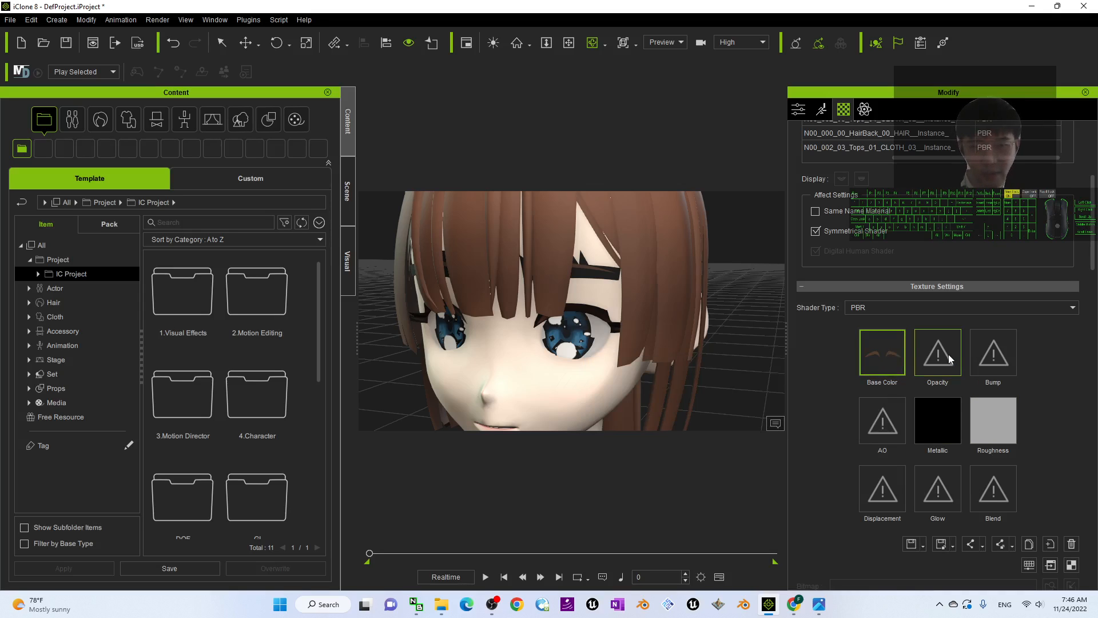
mouse_move(881, 353)
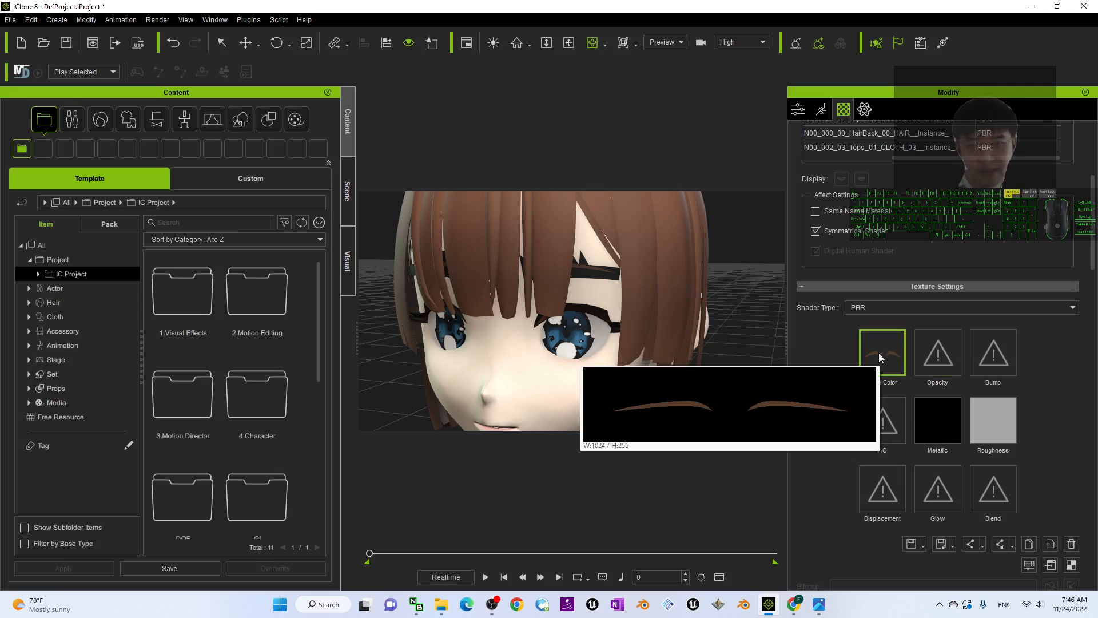
right_click(881, 352)
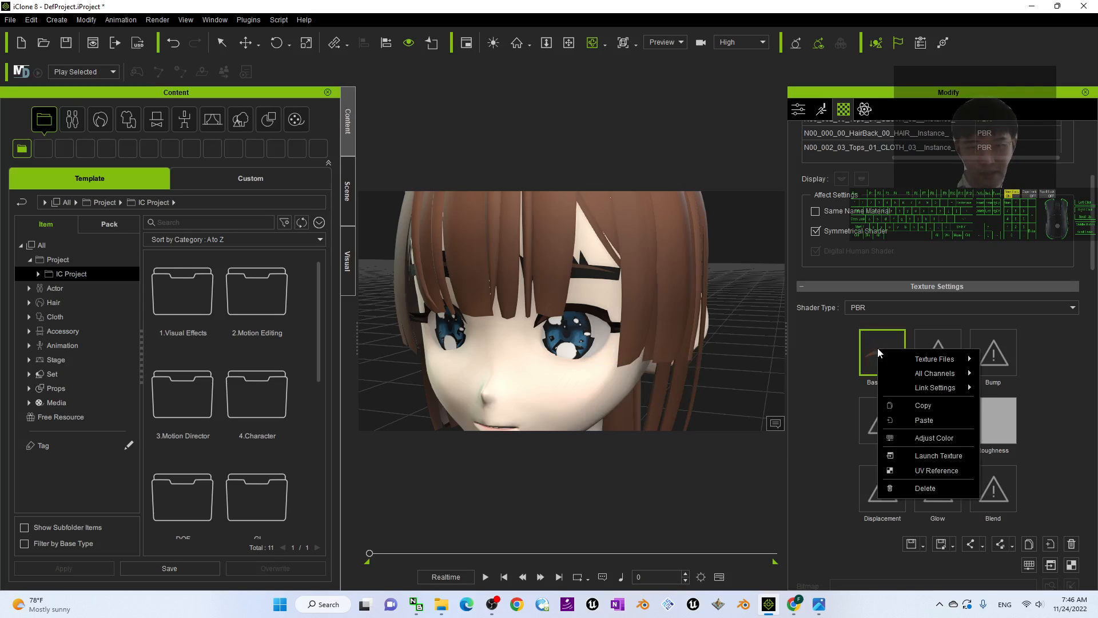
mouse_move(874, 349)
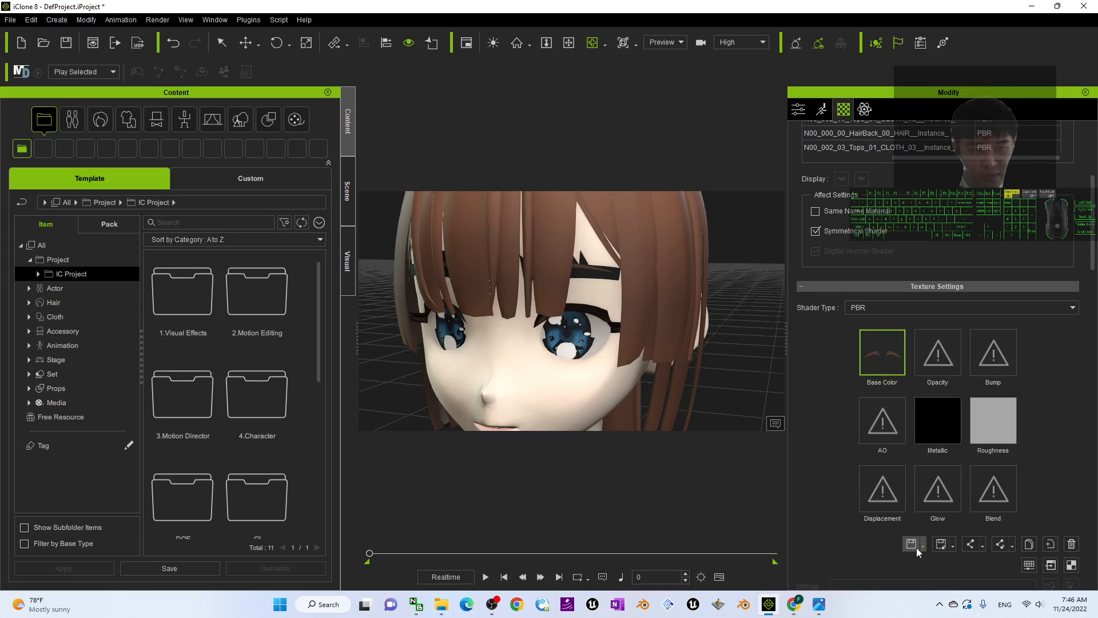
- Export the eyebrow base color texture to the Desktop as 'eye bro' PNG
click(910, 544)
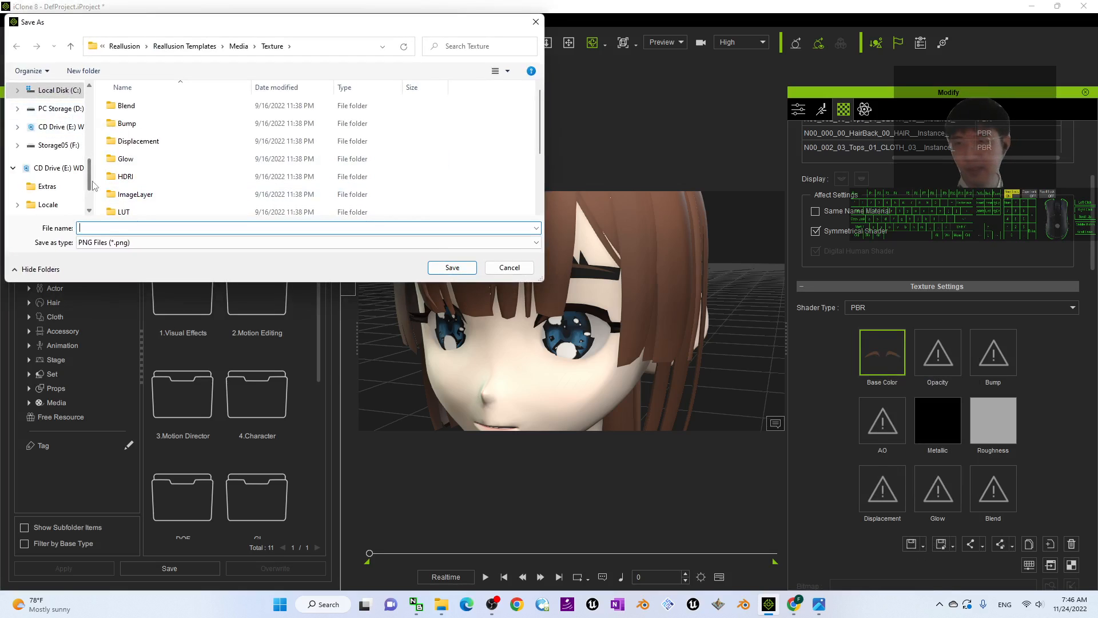
click(50, 112)
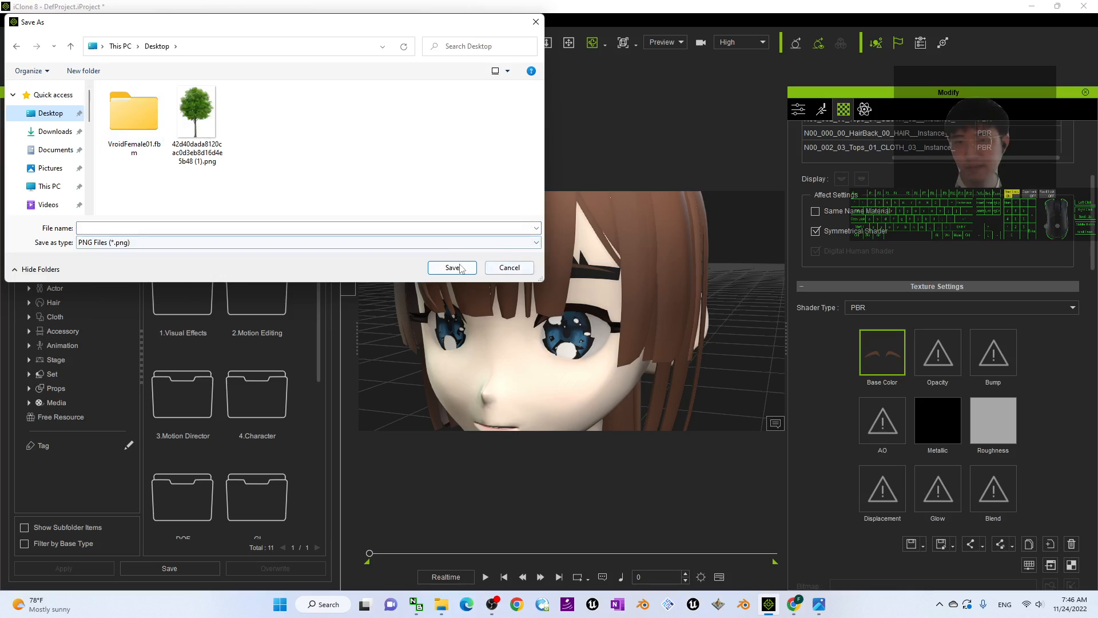
click(237, 228)
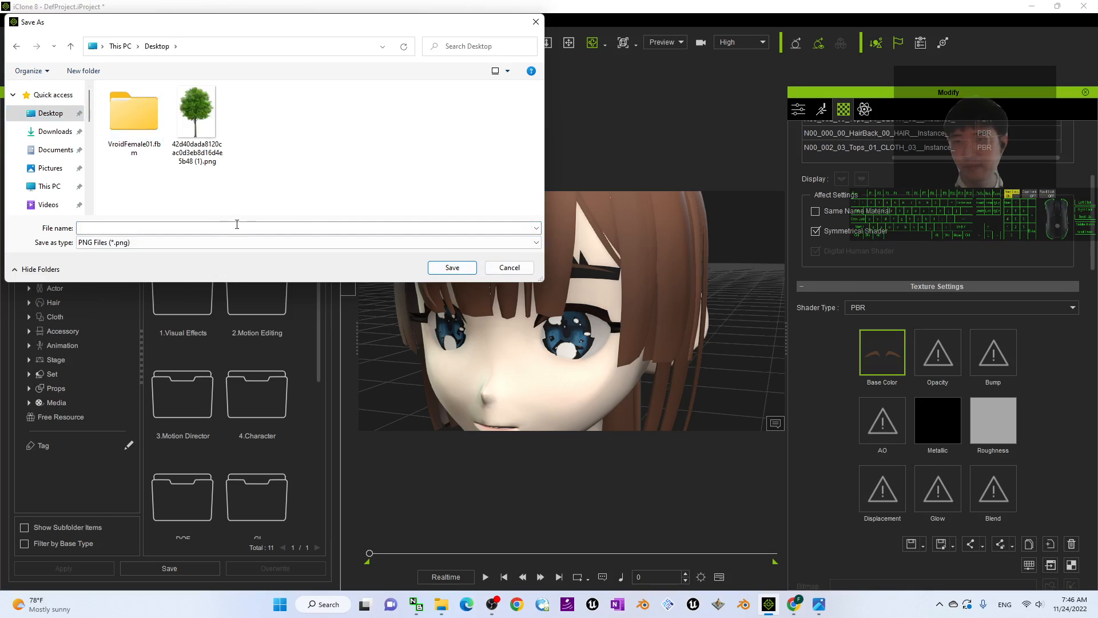
text(eye bro)
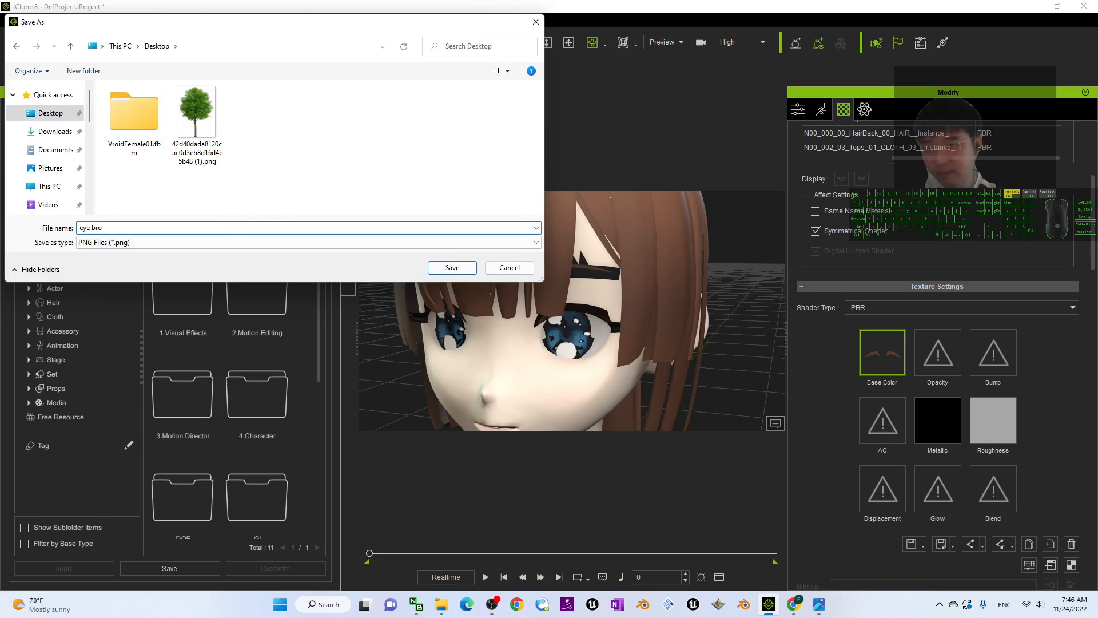
click(452, 267)
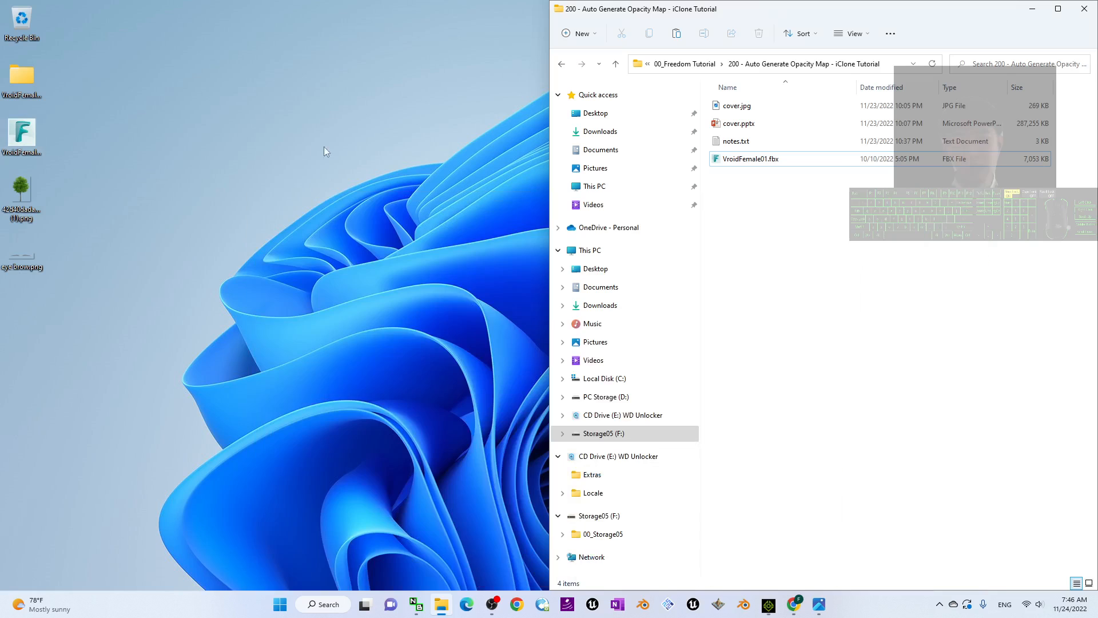
mouse_move(21, 256)
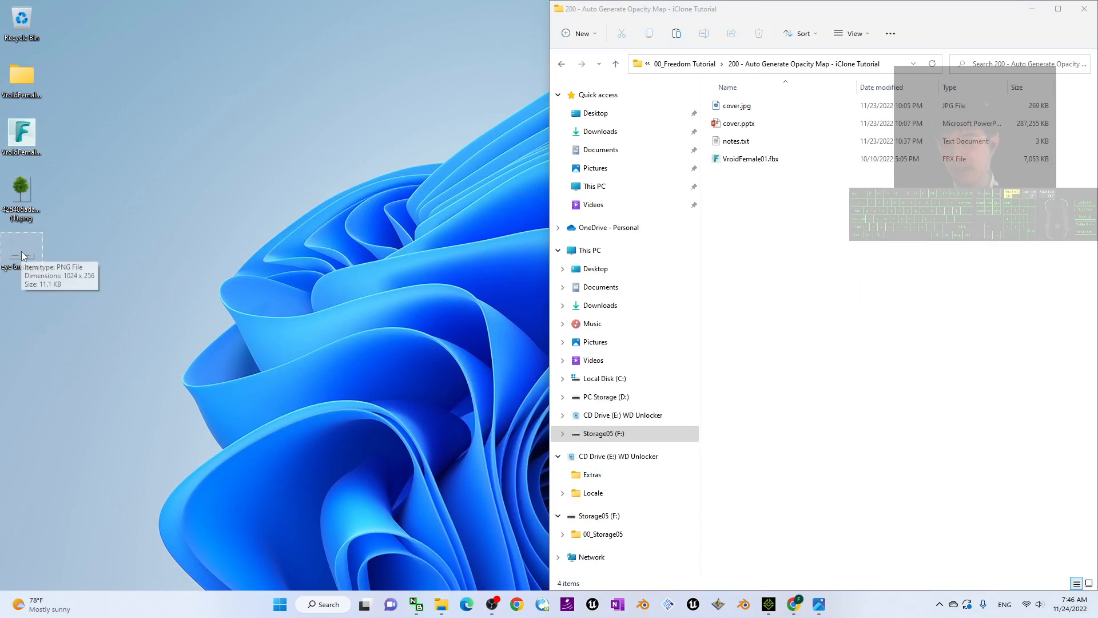
- Preview eye bro.png in Photos and locate it in File Explorer's Desktop folder
double_click(21, 252)
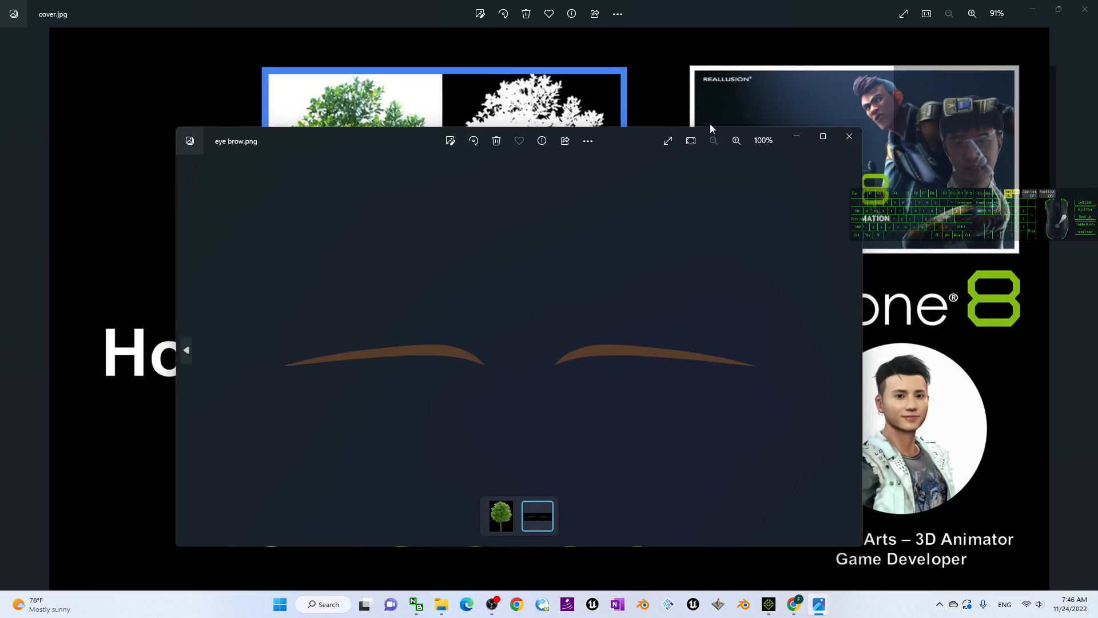
click(850, 136)
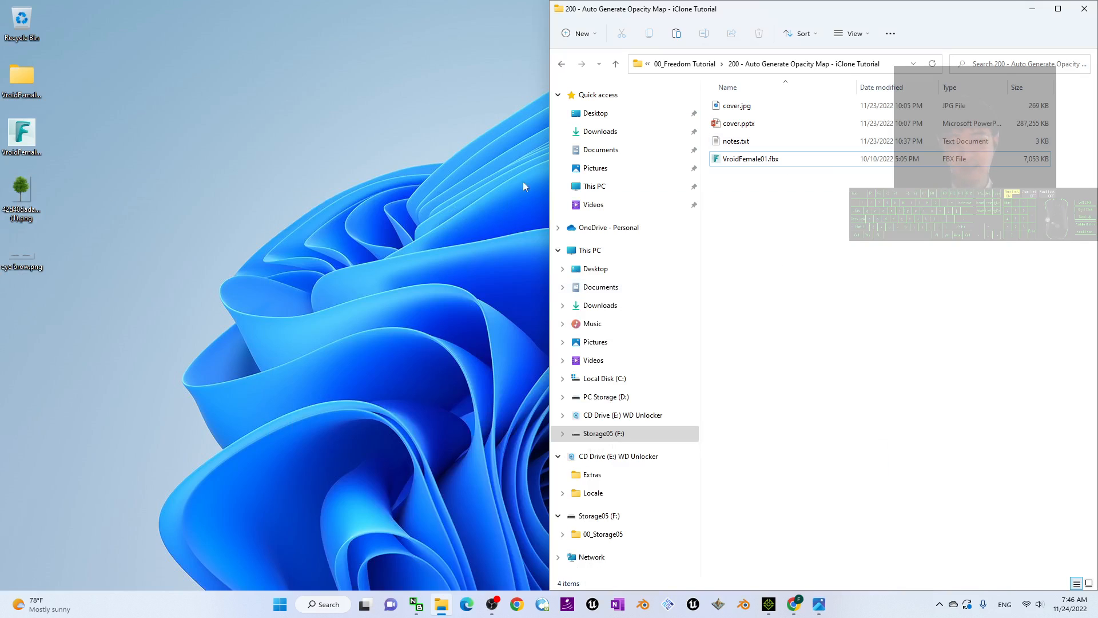
right_click(440, 604)
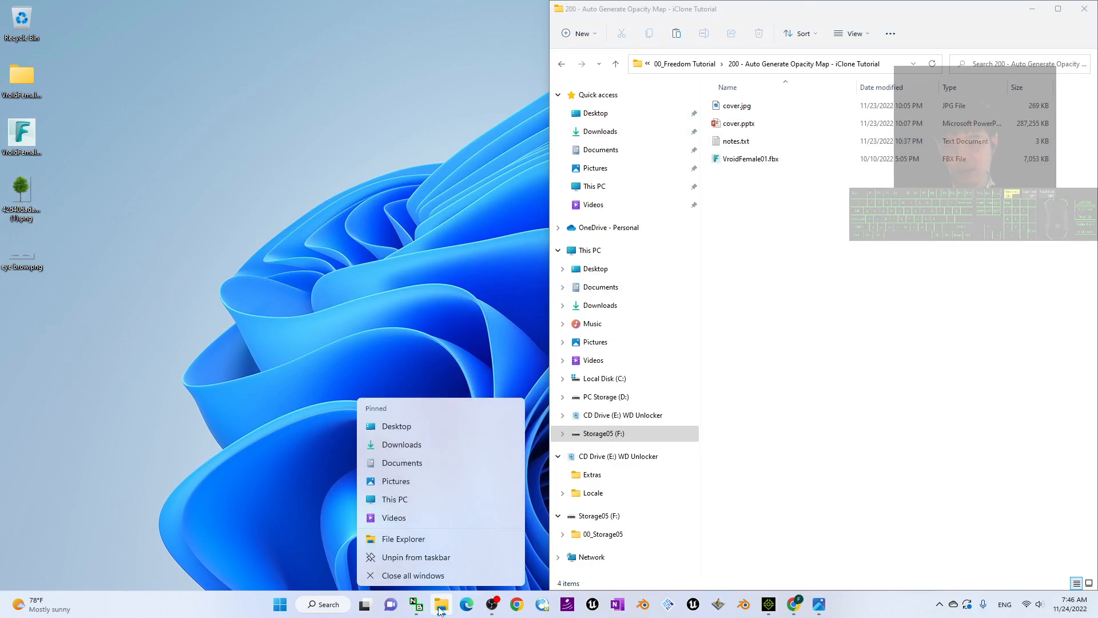
click(396, 426)
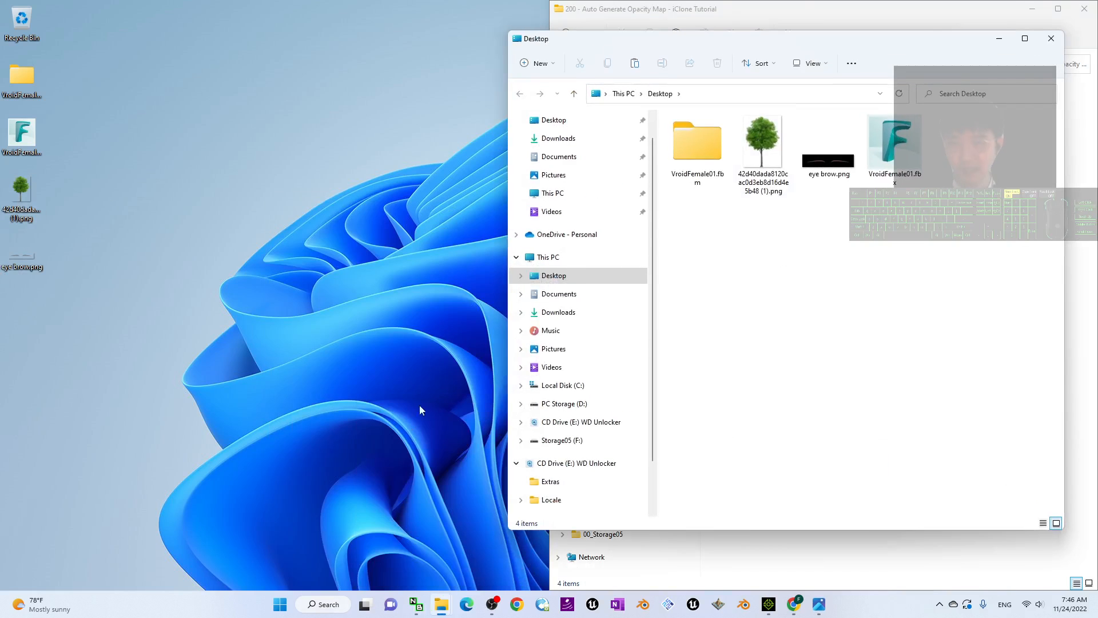
click(1023, 38)
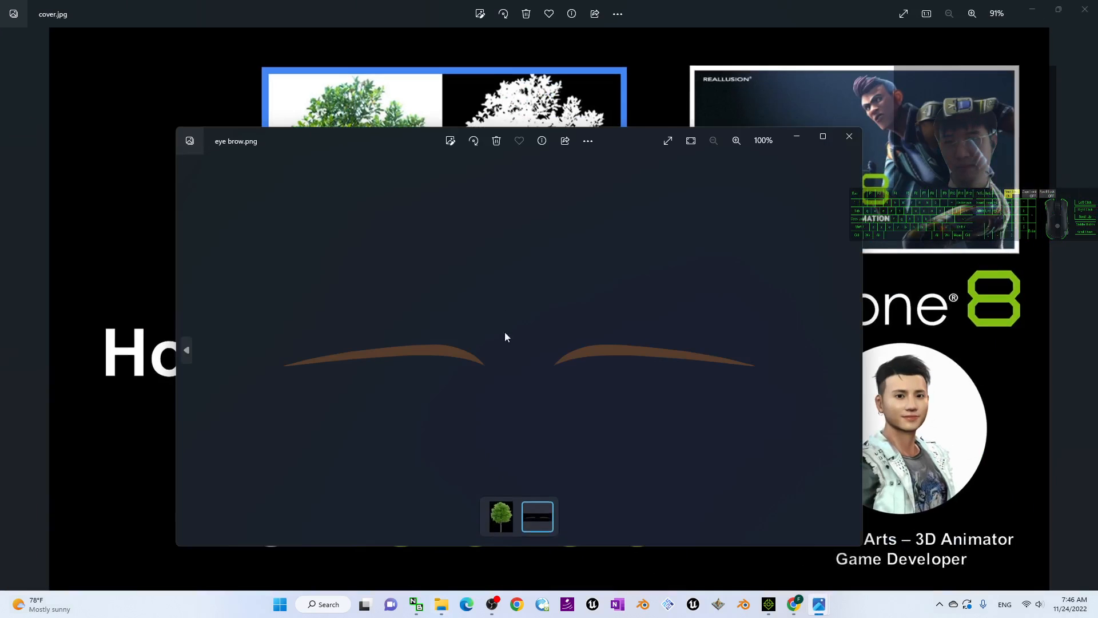
click(848, 136)
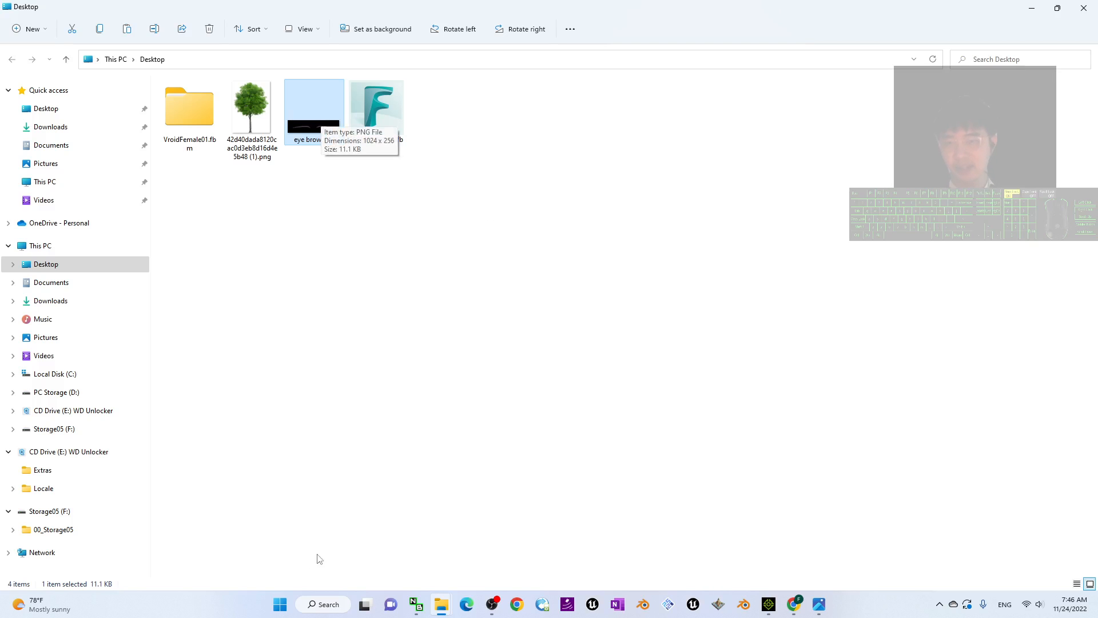
- Launch PowerPoint 2016, dismiss the activation notice, and minimize the Desktop window
click(323, 604)
text(power)
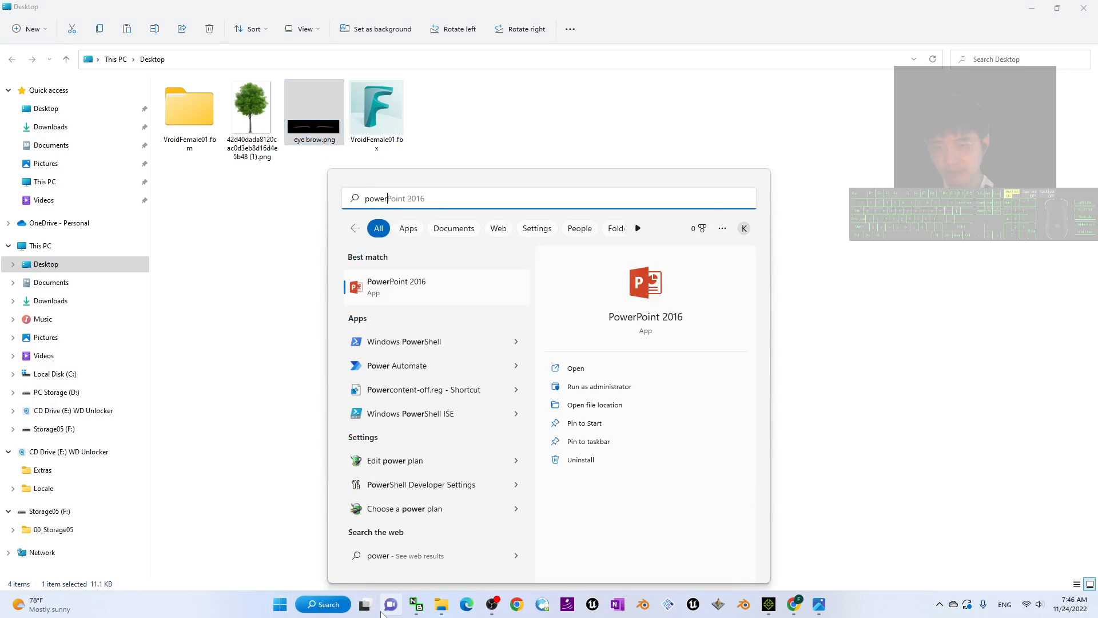
click(397, 286)
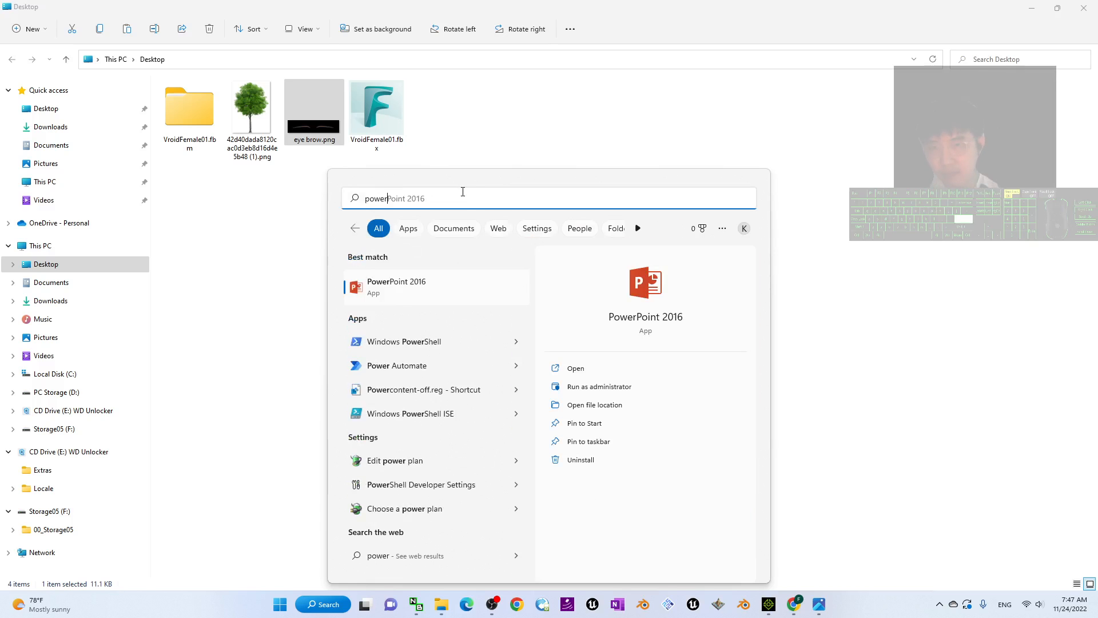
click(397, 286)
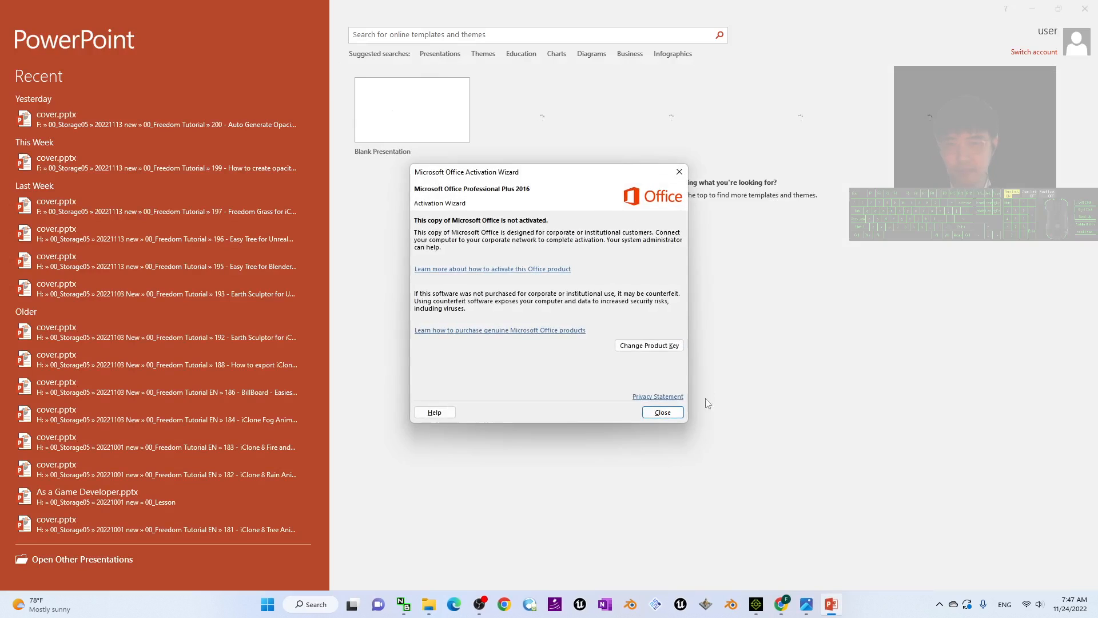
click(661, 411)
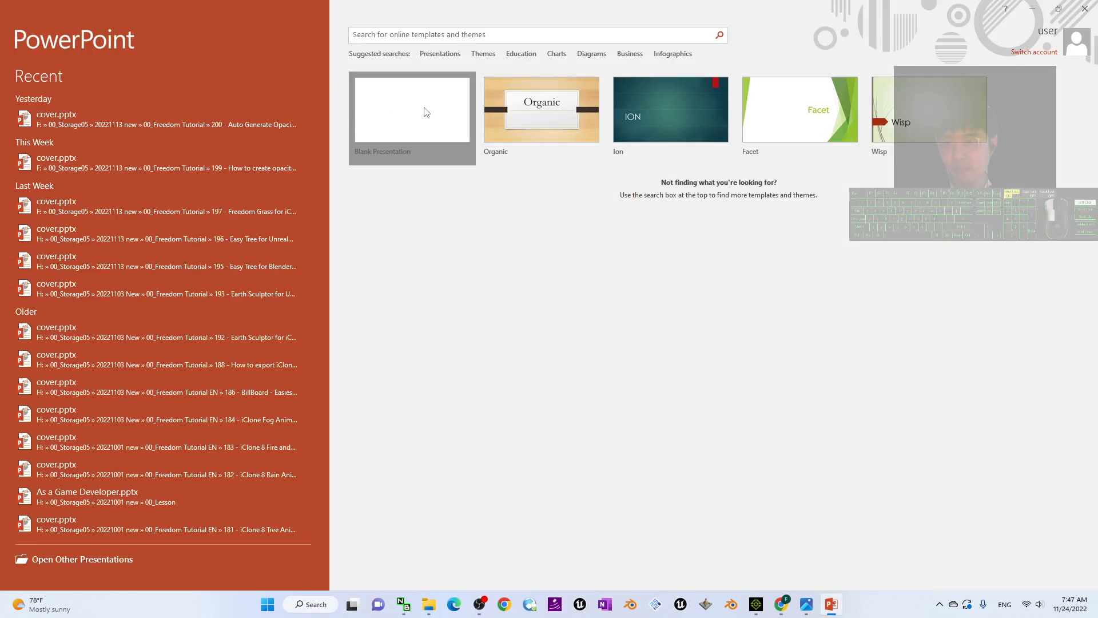
click(411, 110)
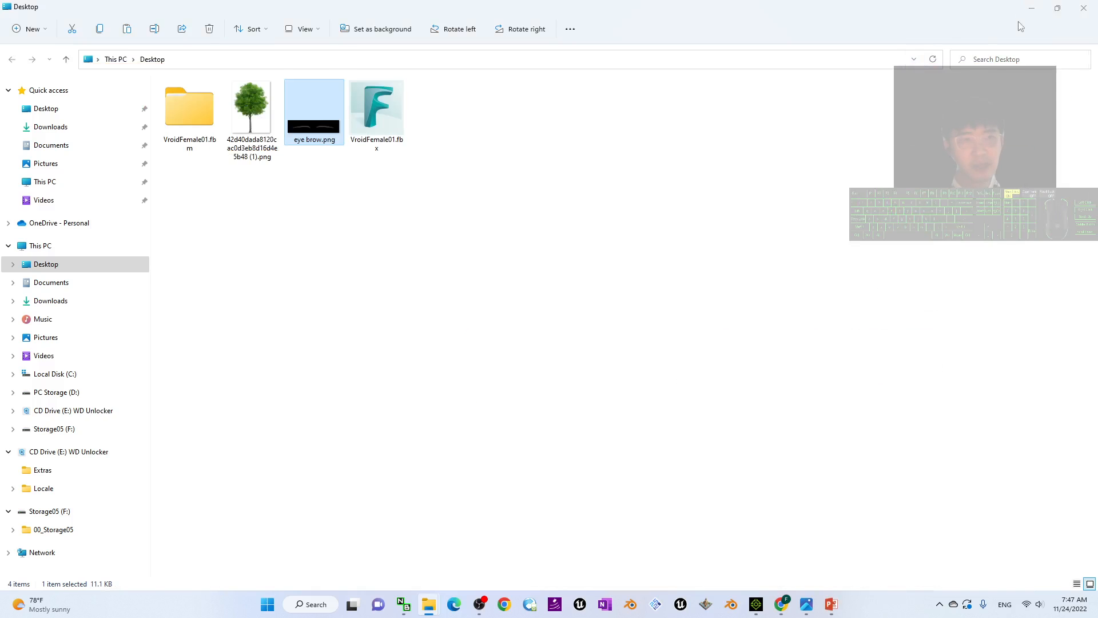
click(755, 604)
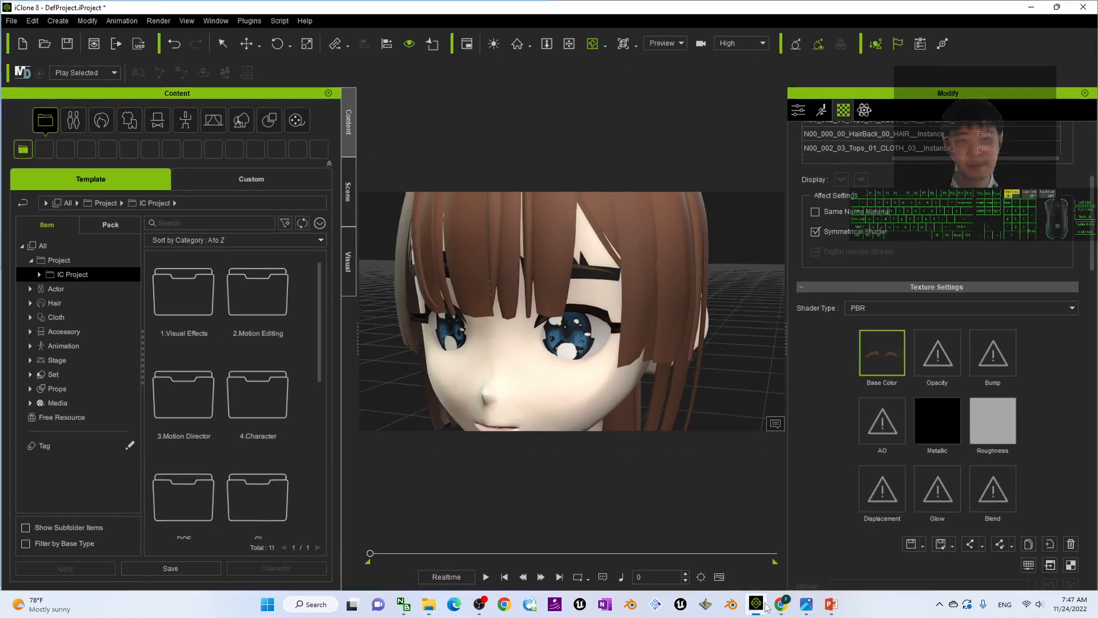
- Copy the eyebrow Base Color texture and paste it into the Opacity slot
click(881, 420)
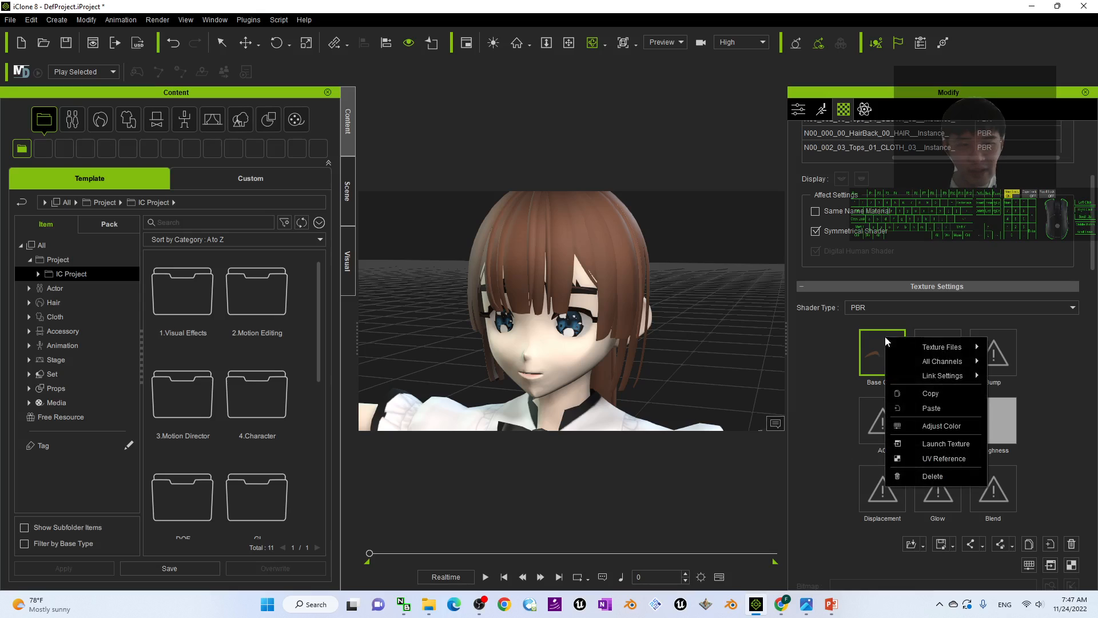
click(882, 353)
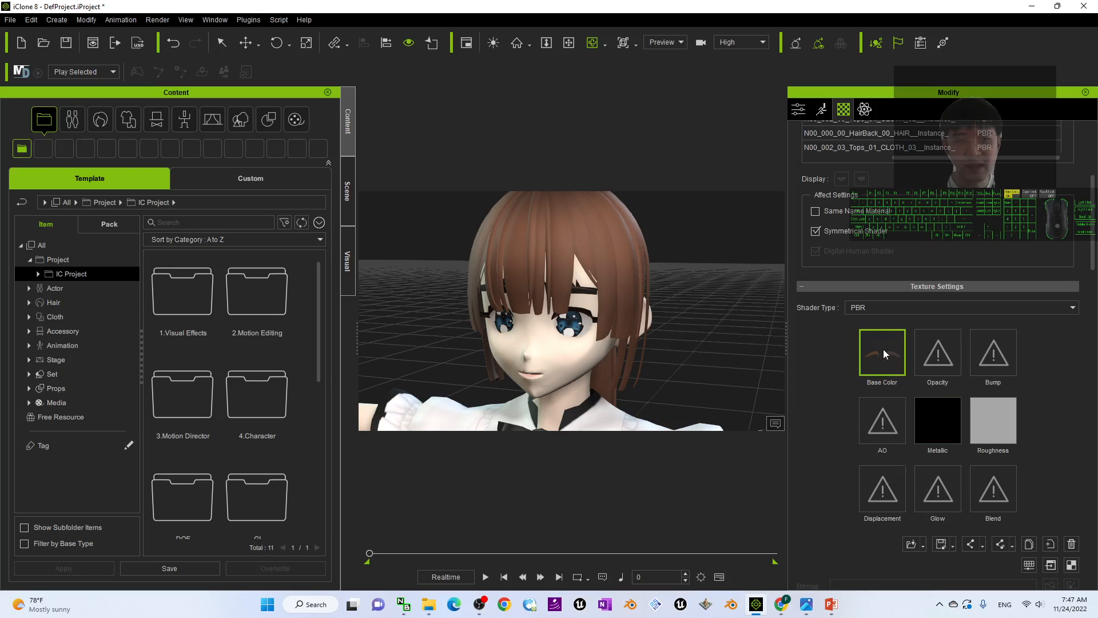
right_click(882, 352)
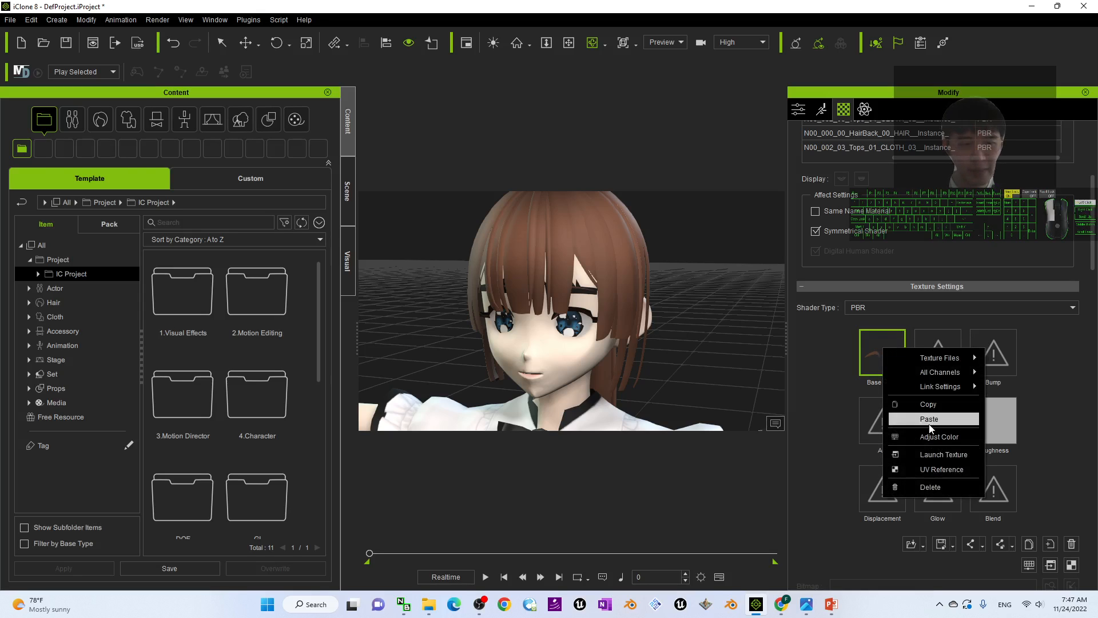
click(929, 418)
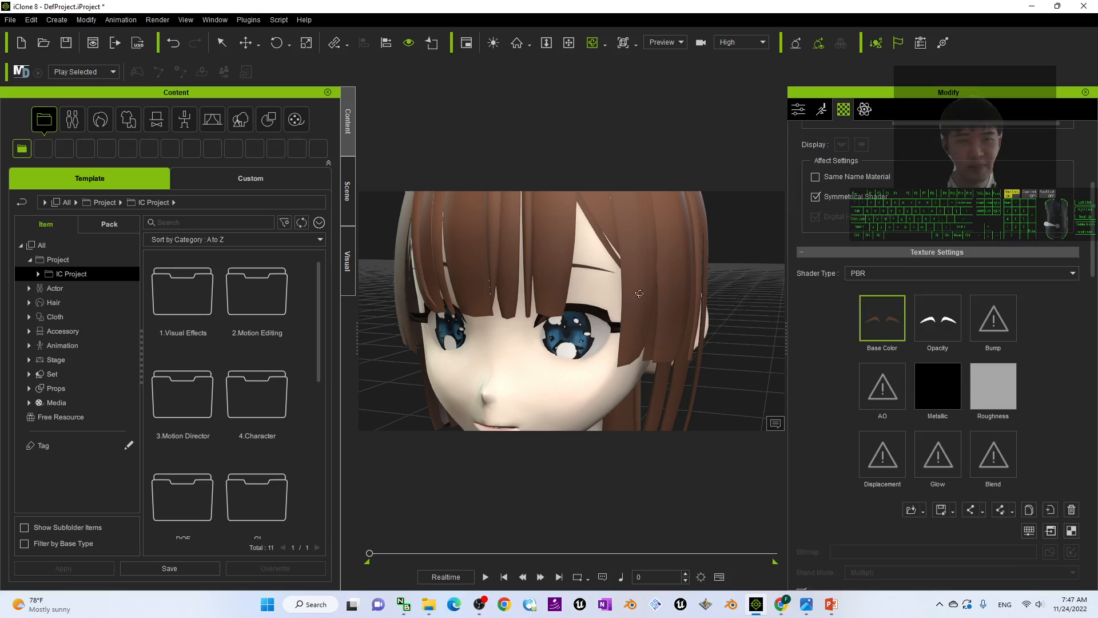
click(882, 318)
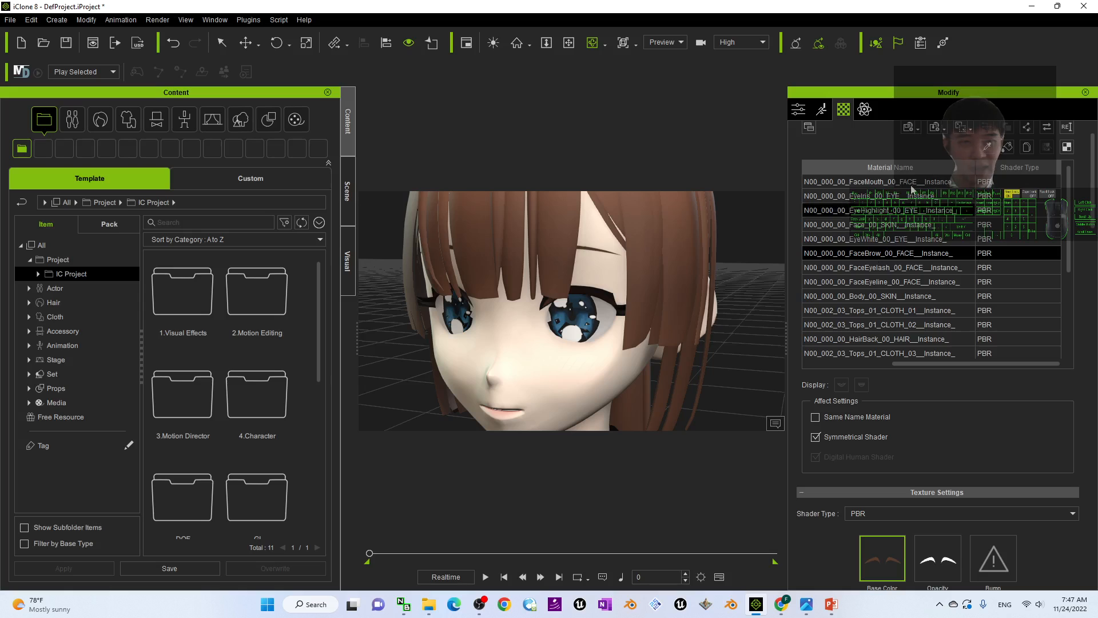
- Paste the FaceEyelash and EyeHighlight base color textures into their Opacity slots
click(883, 267)
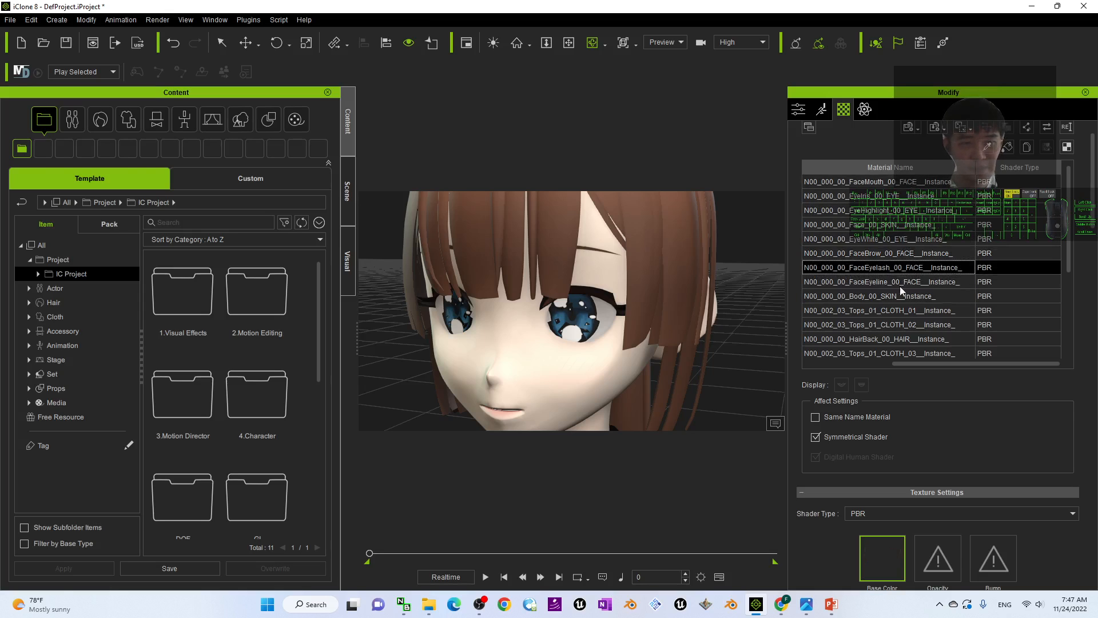
right_click(882, 490)
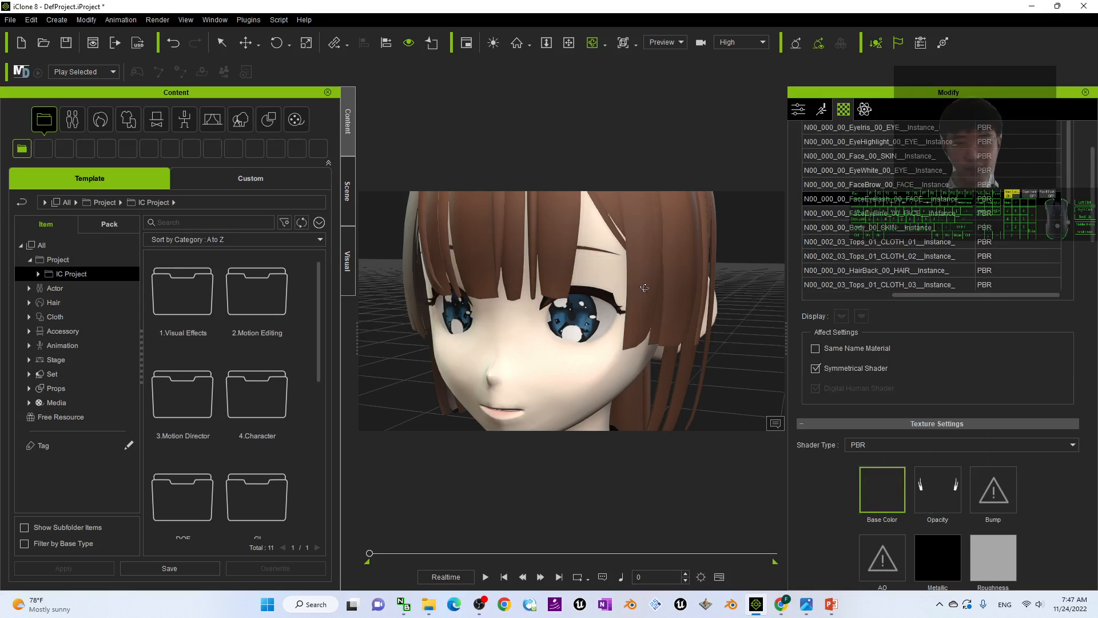
click(879, 213)
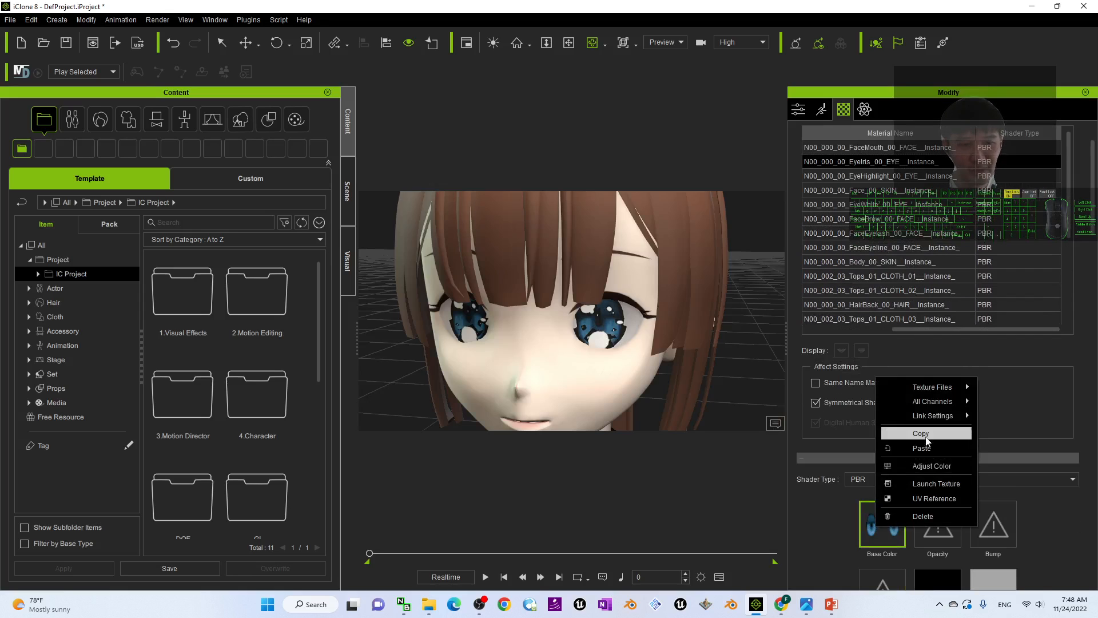
click(921, 433)
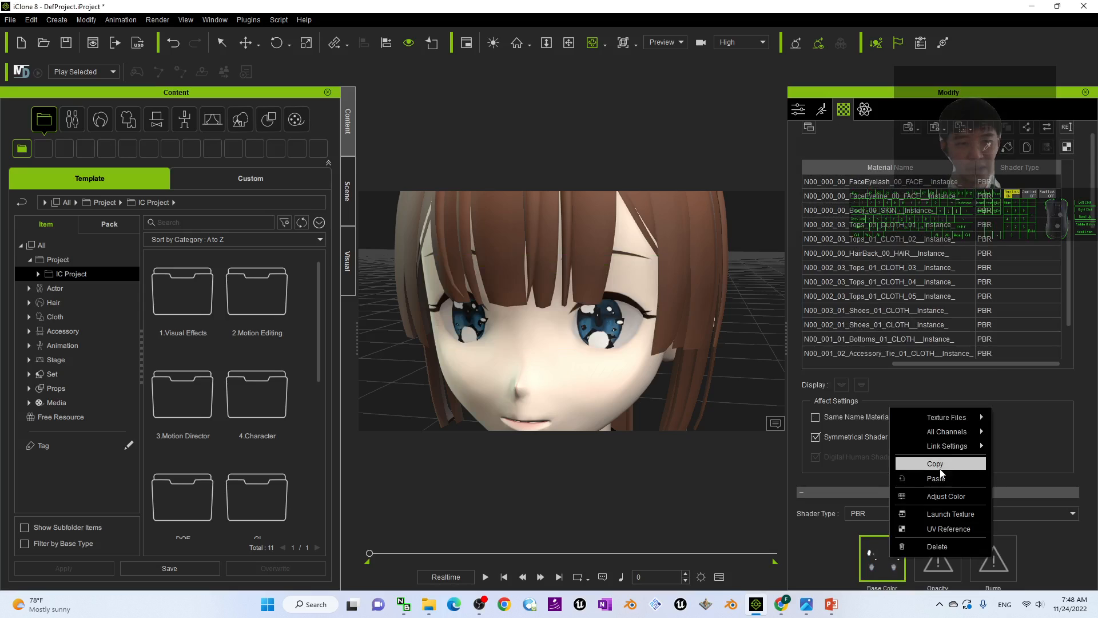
click(935, 463)
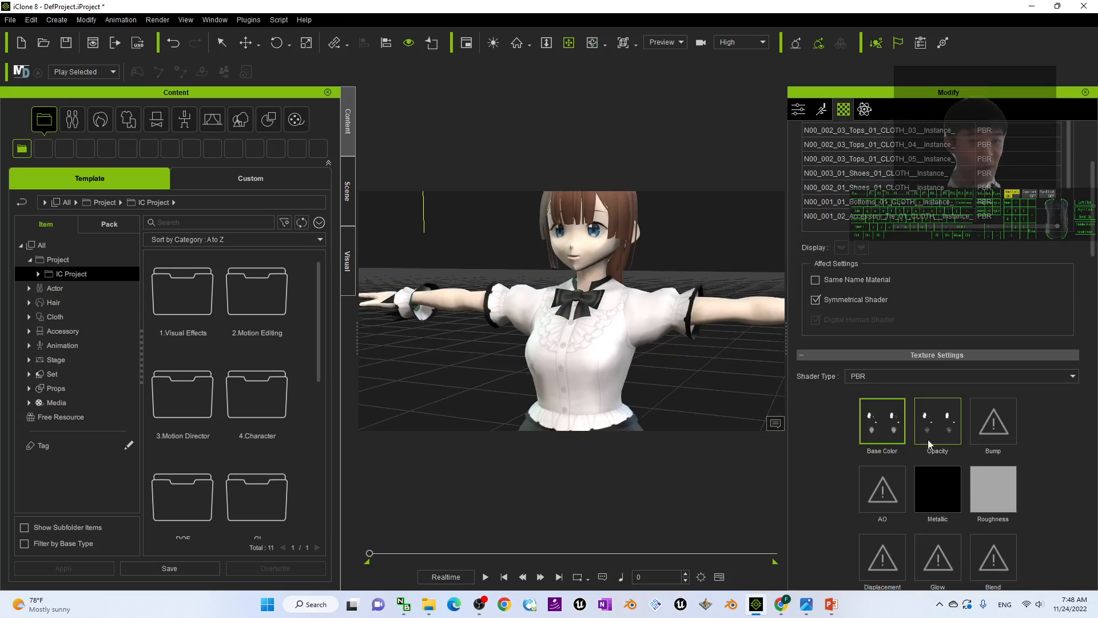
click(882, 421)
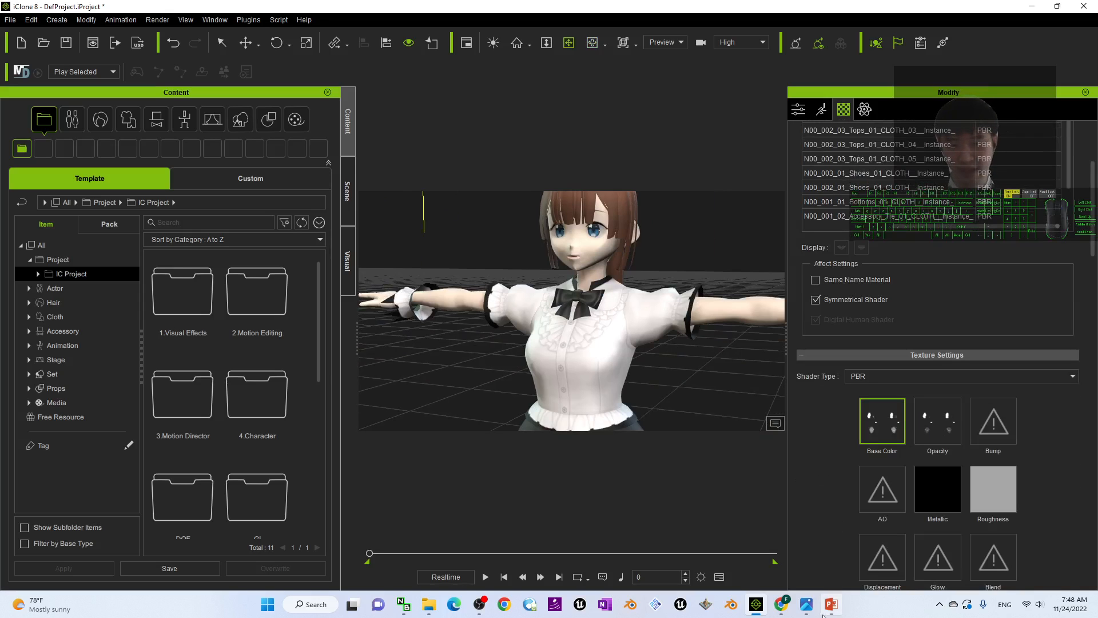
click(831, 604)
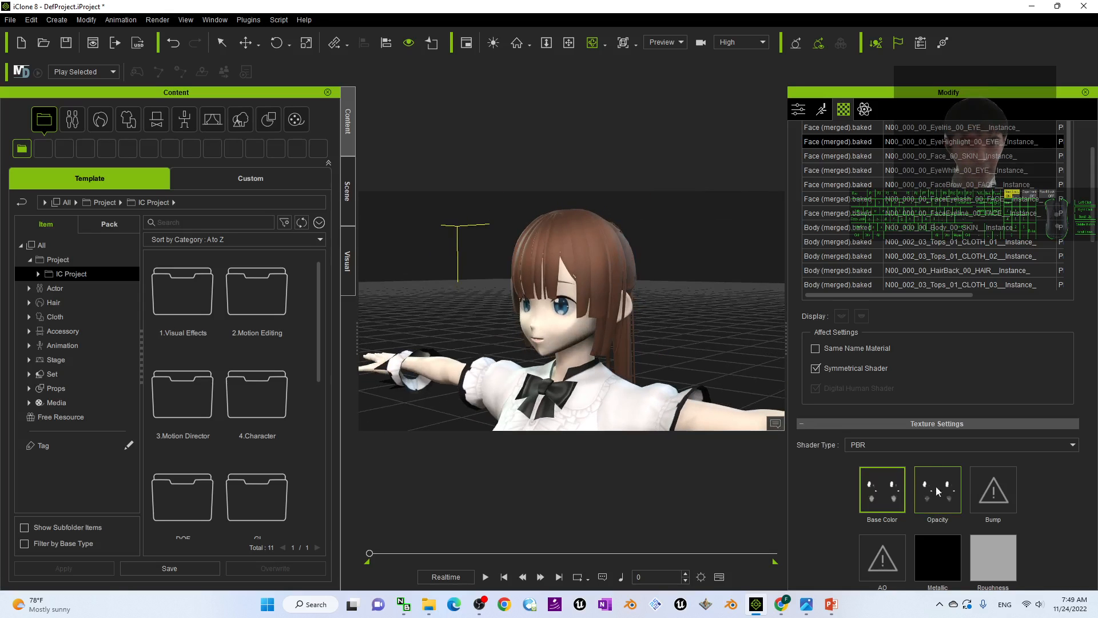
- Paste the EyeIris base color texture into its Opacity slot
click(882, 490)
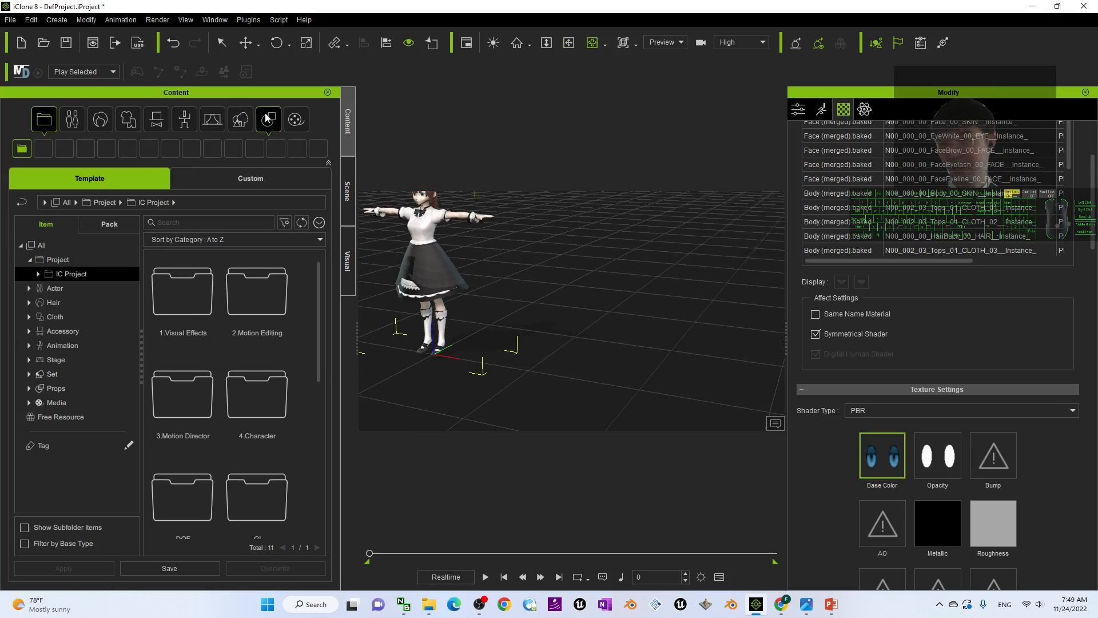
- Open the Props library's 05_Floor folder showing asphalt, tarmac and wood floors
click(268, 119)
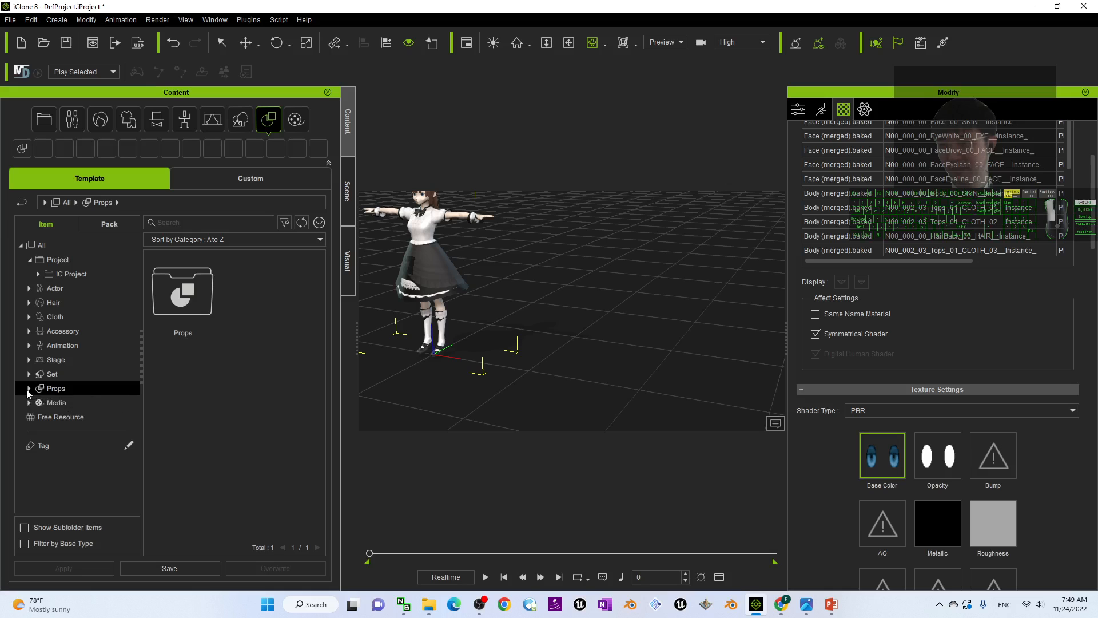
click(29, 388)
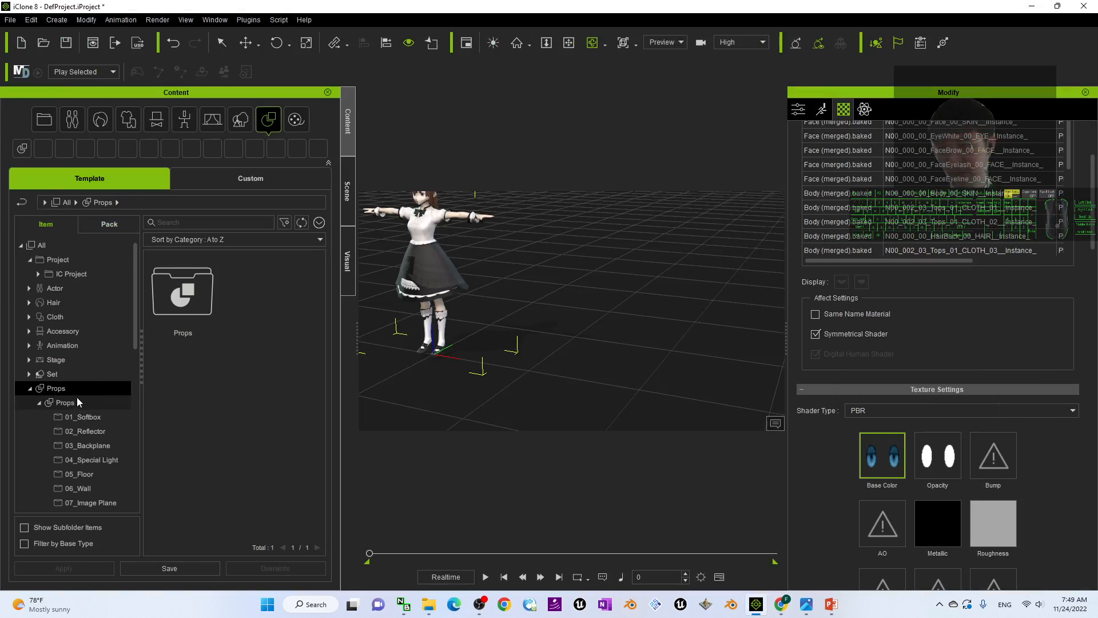
scroll(down, 3)
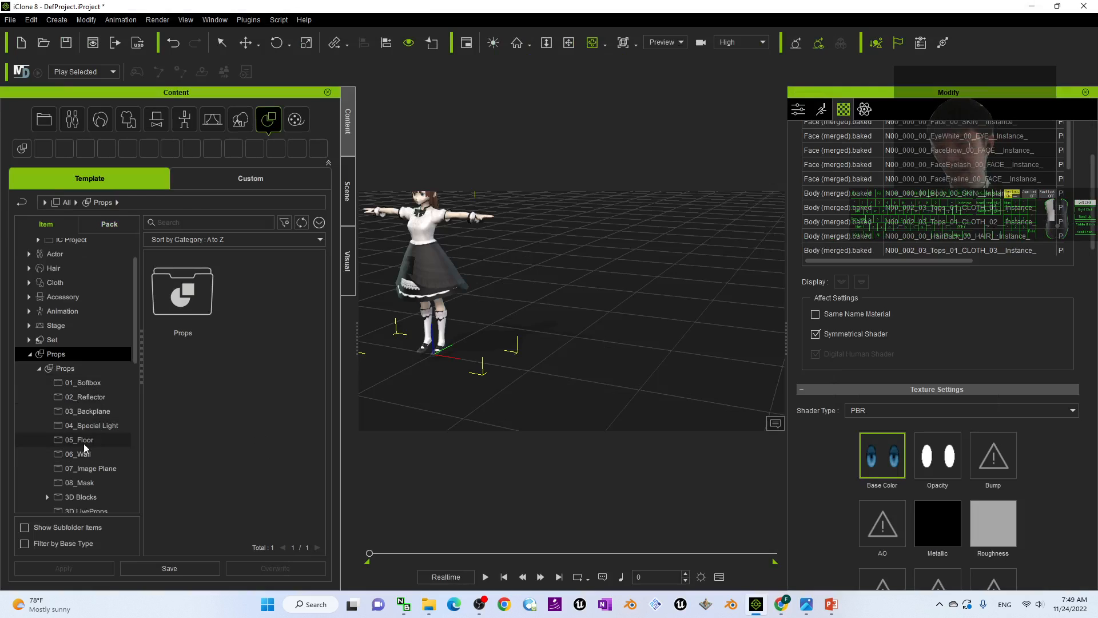
double_click(79, 439)
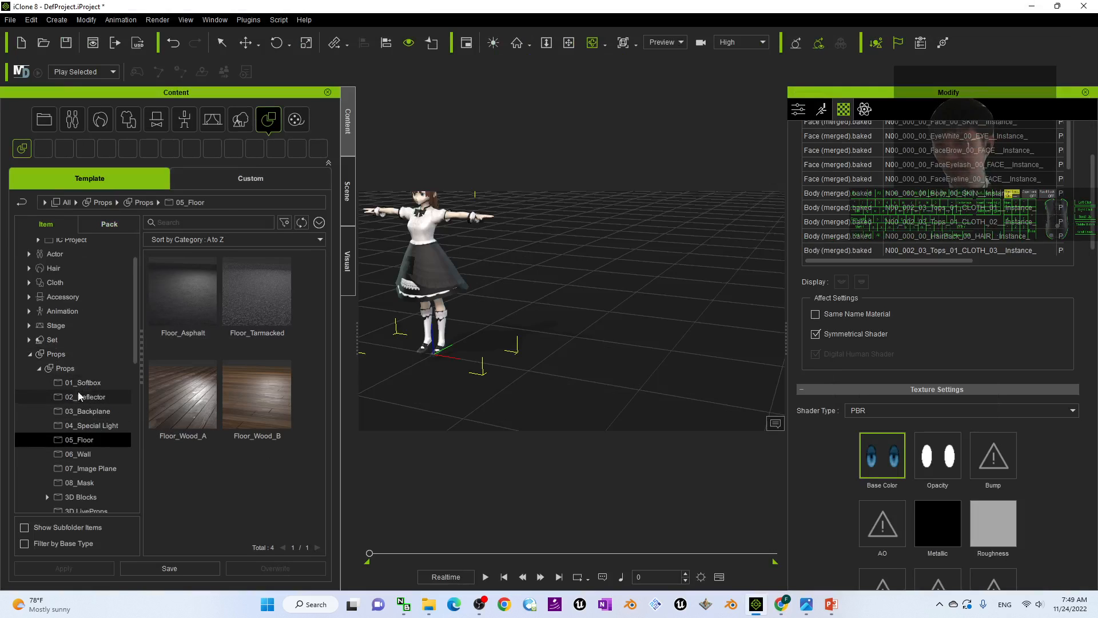
scroll(down, 3)
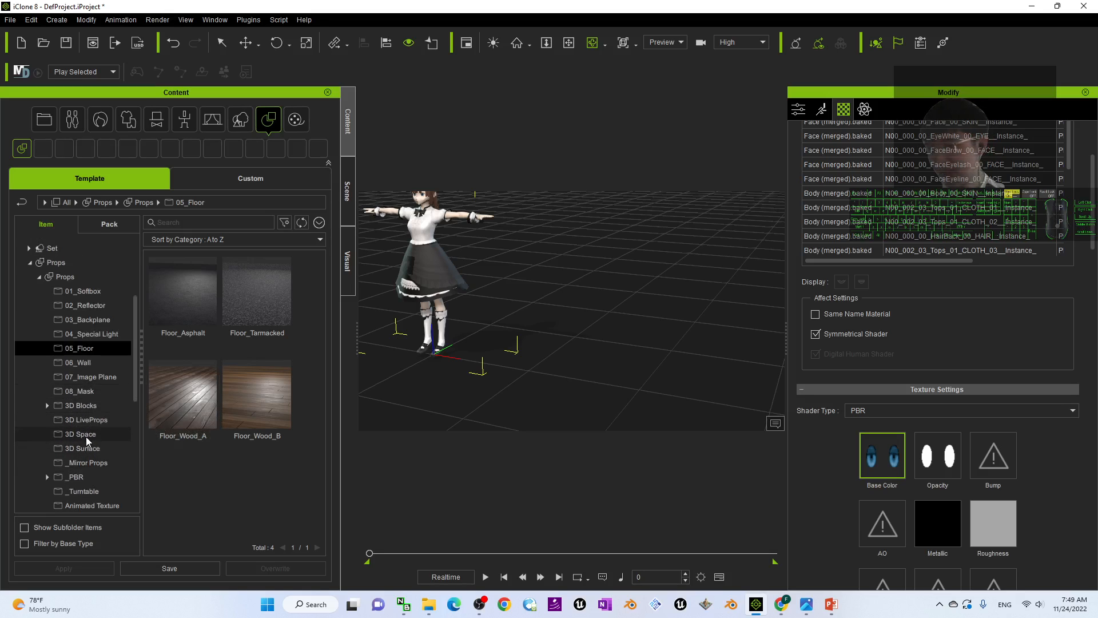
- Open the 3D Space props folder and place a prop beside the character
click(81, 433)
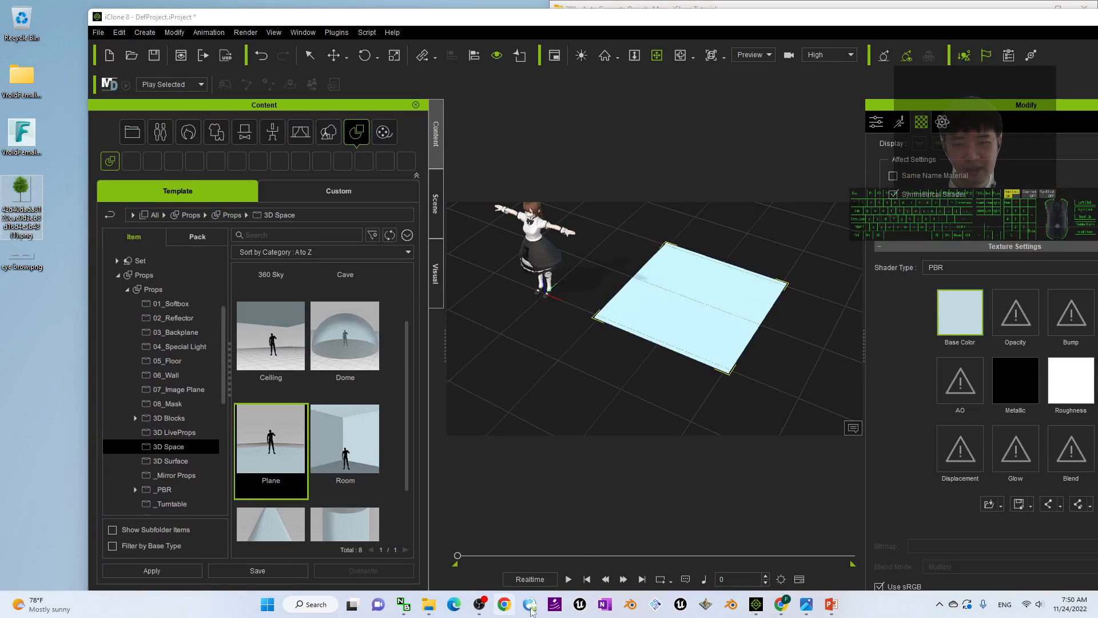
click(782, 604)
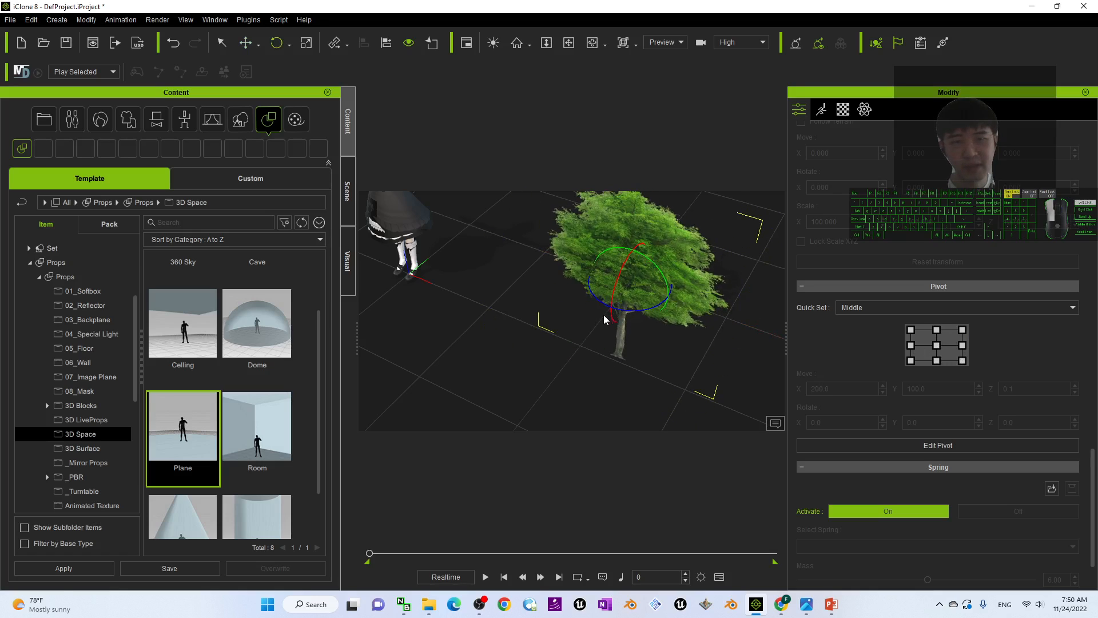
- Rotate the tree plane about its vertical axis with the gizmo to cross the first
scroll(down, 3)
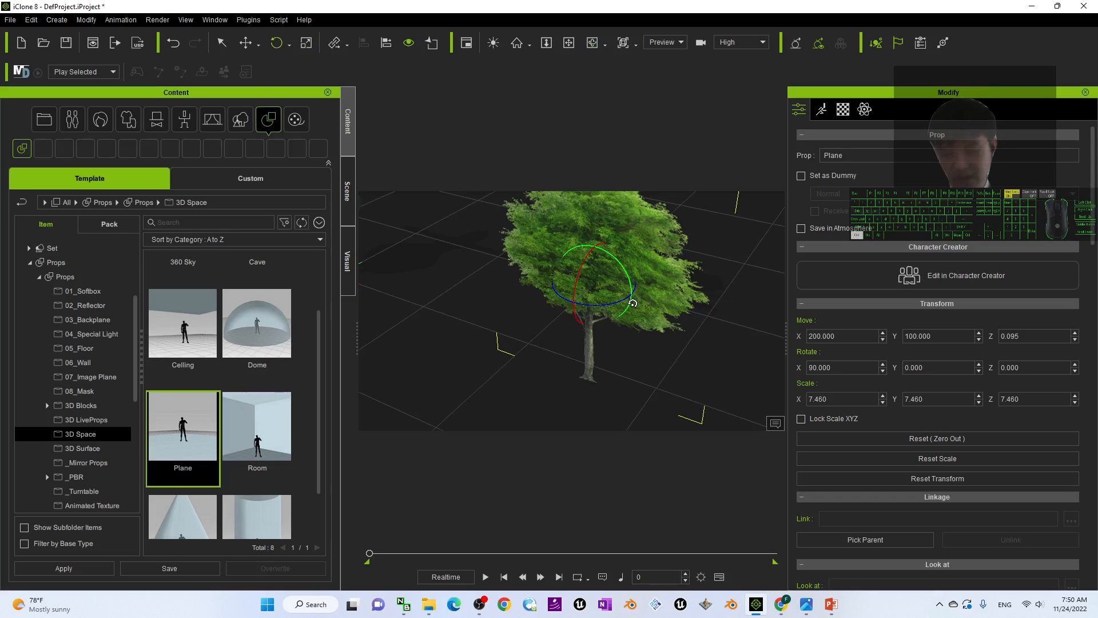
drag(616, 301, 568, 319)
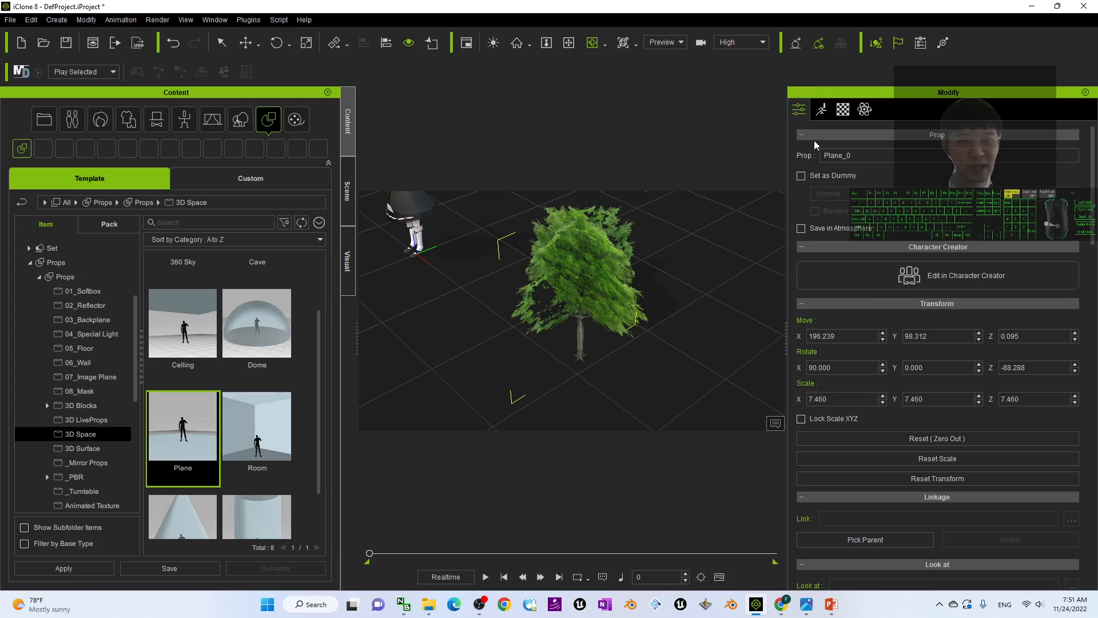
click(843, 109)
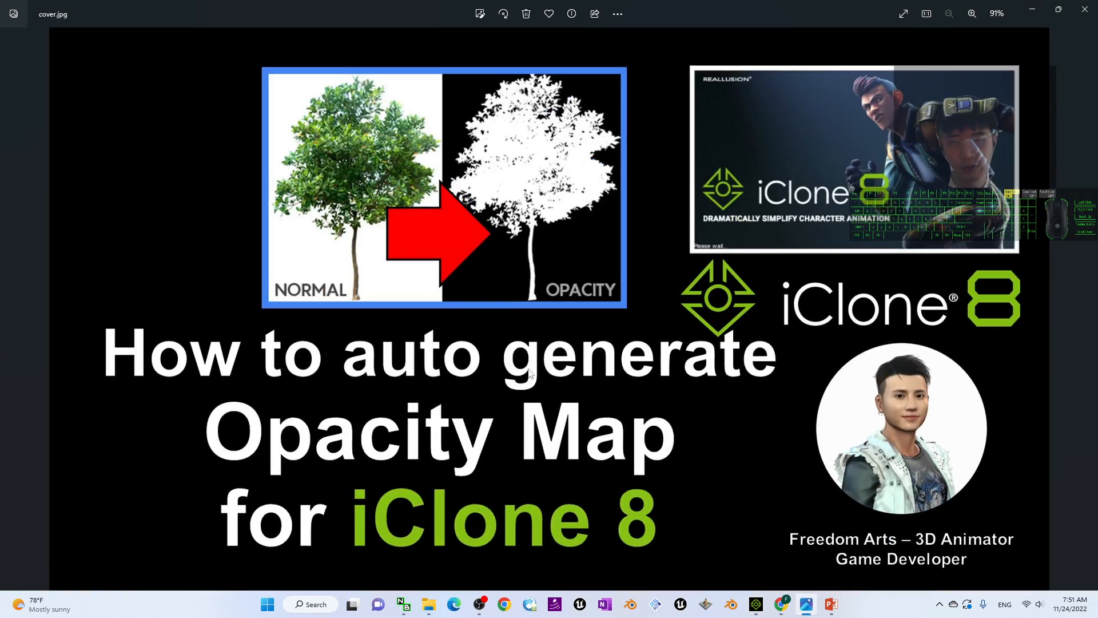
mouse_move(839, 290)
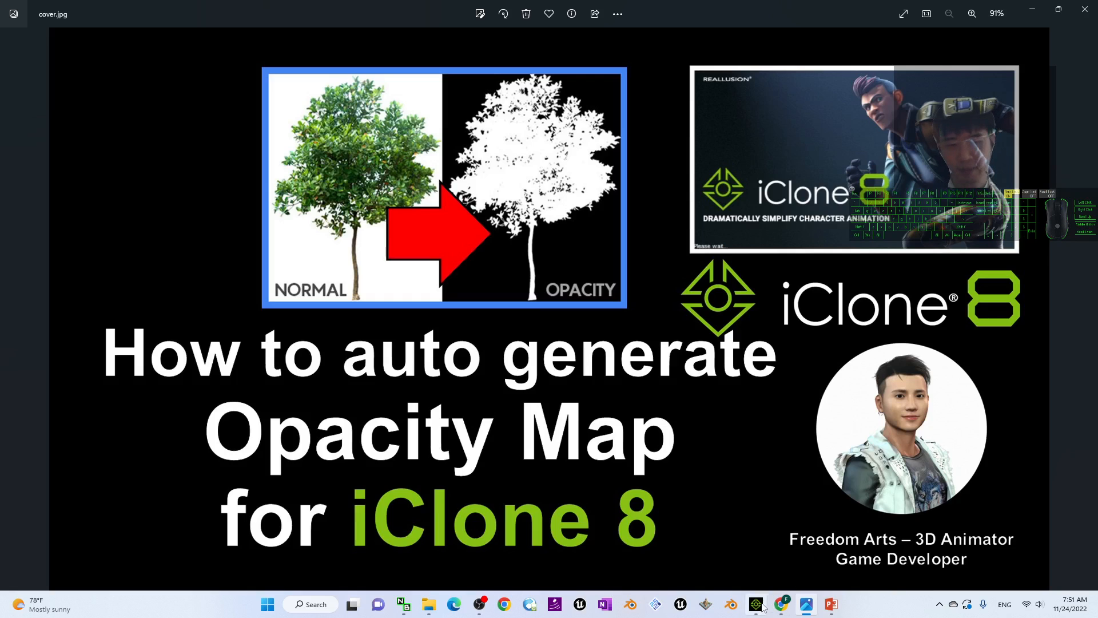
click(755, 604)
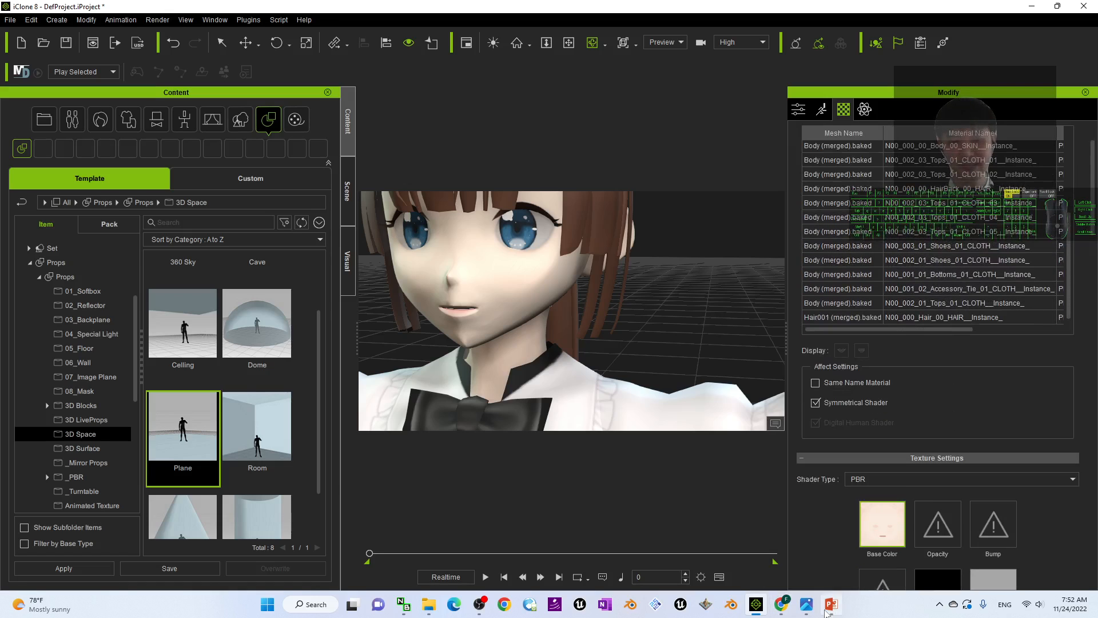
click(806, 604)
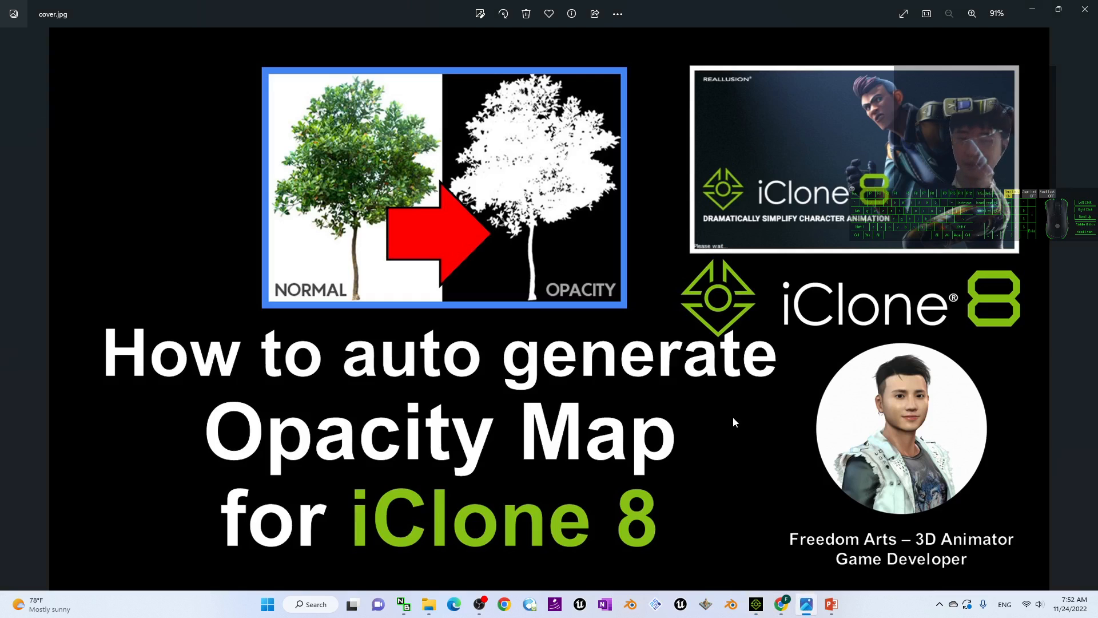
mouse_move(675, 425)
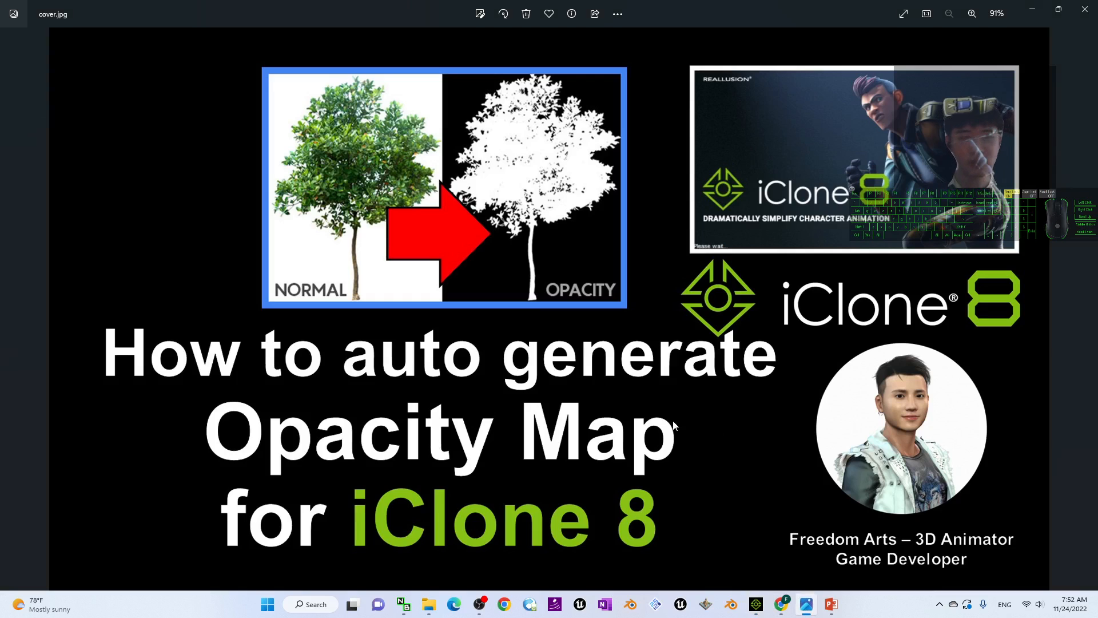